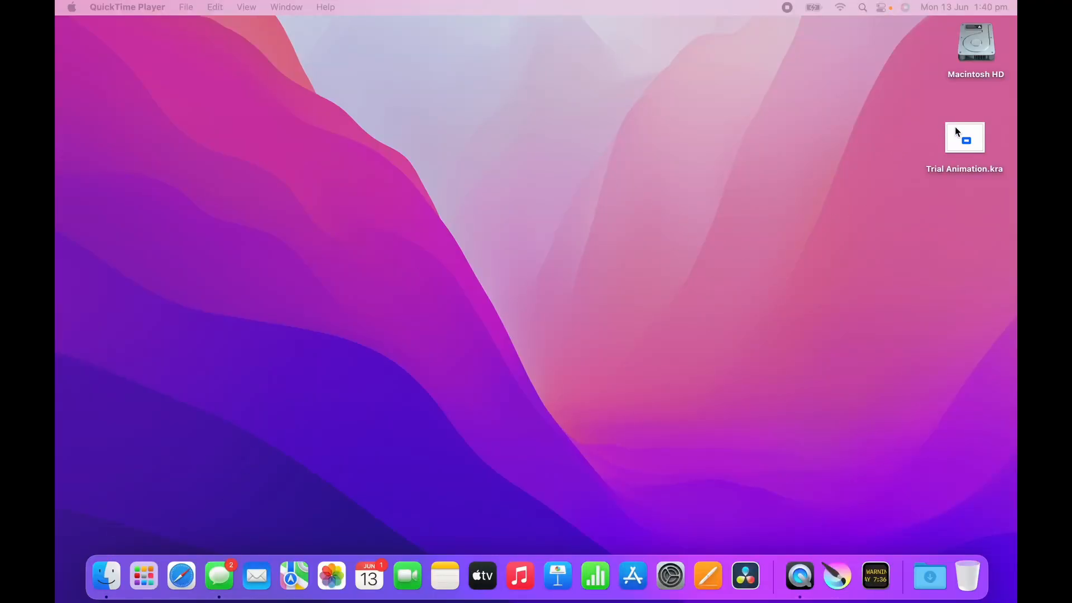
{"action": "mouse_move", "coordinate": [973, 138]}
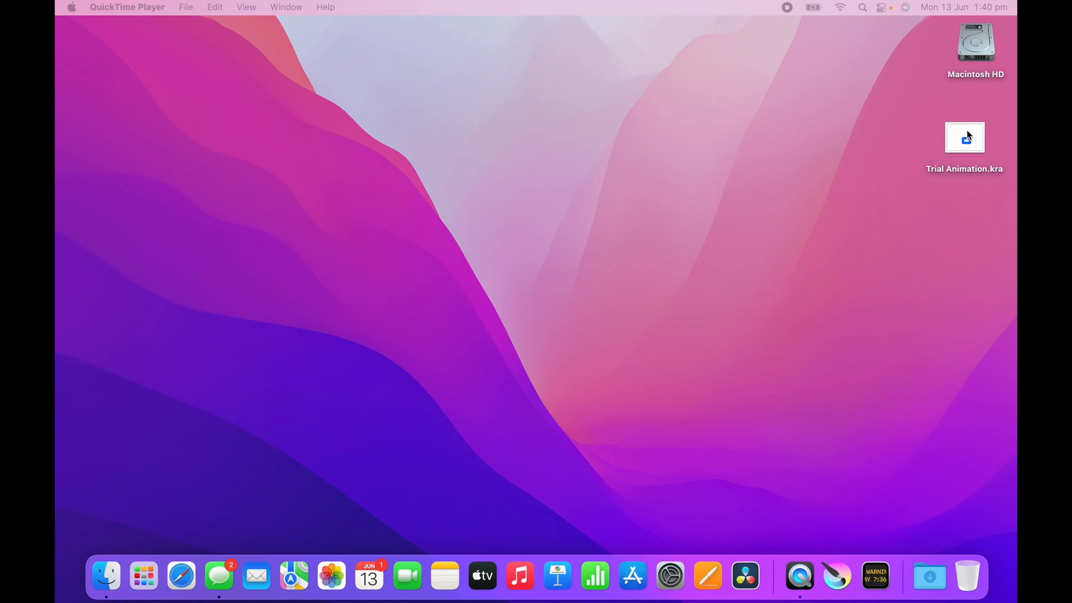
- Launch Trial Animation.kra from the desktop so it loads in Krita
{"action": "double_click", "coordinate": [964, 136]}
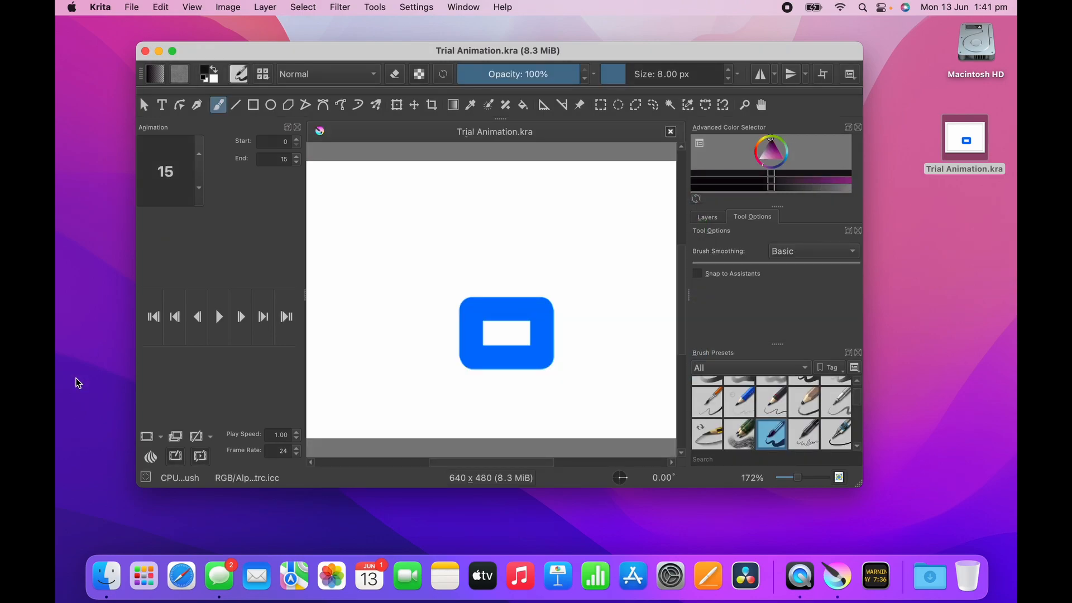
{"action": "left_click", "coordinate": [218, 316]}
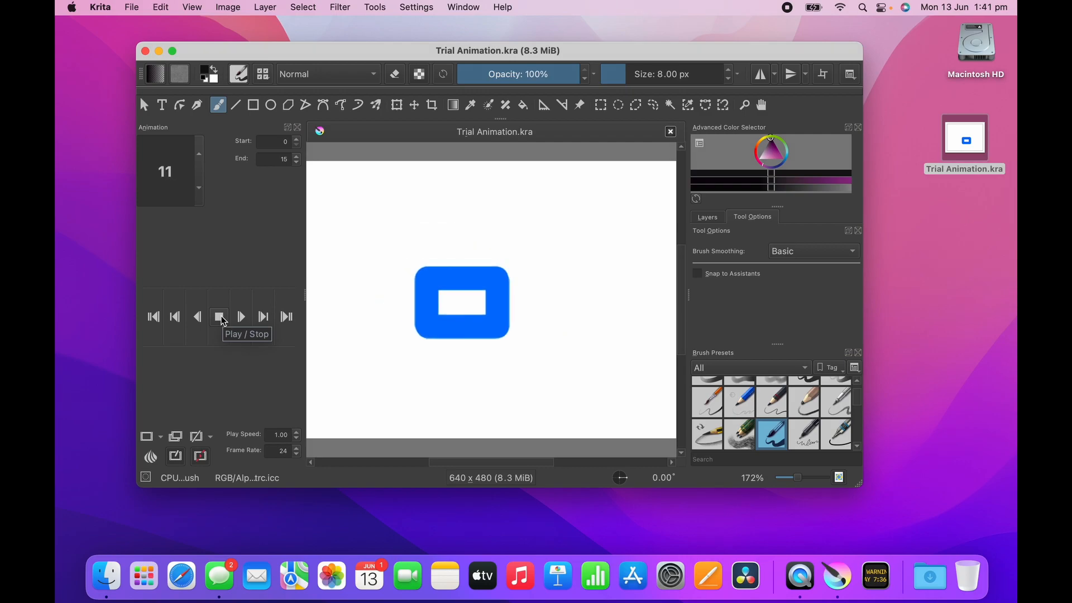
{"action": "left_click", "coordinate": [219, 316]}
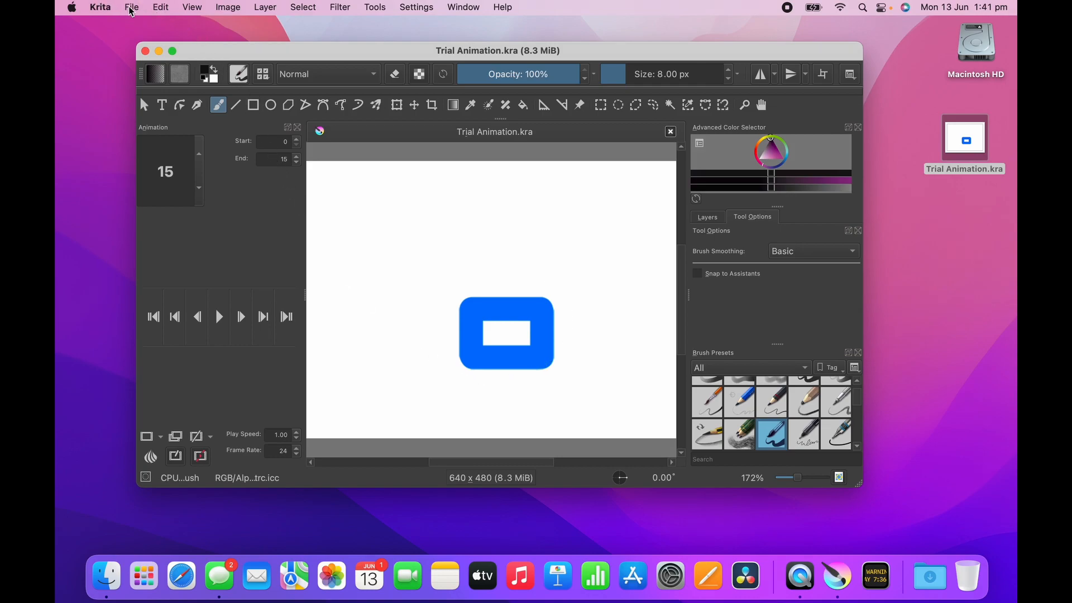
- Bring up Render Animation, trying Image Sequence export before settling on Video export
{"action": "left_click", "coordinate": [132, 7]}
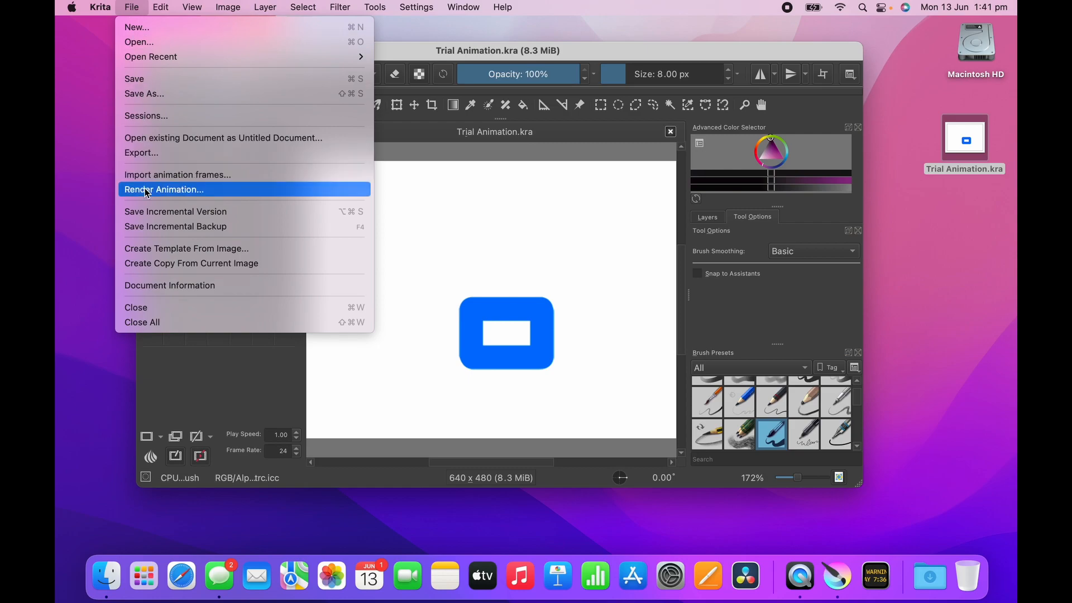
{"action": "left_click", "coordinate": [163, 190]}
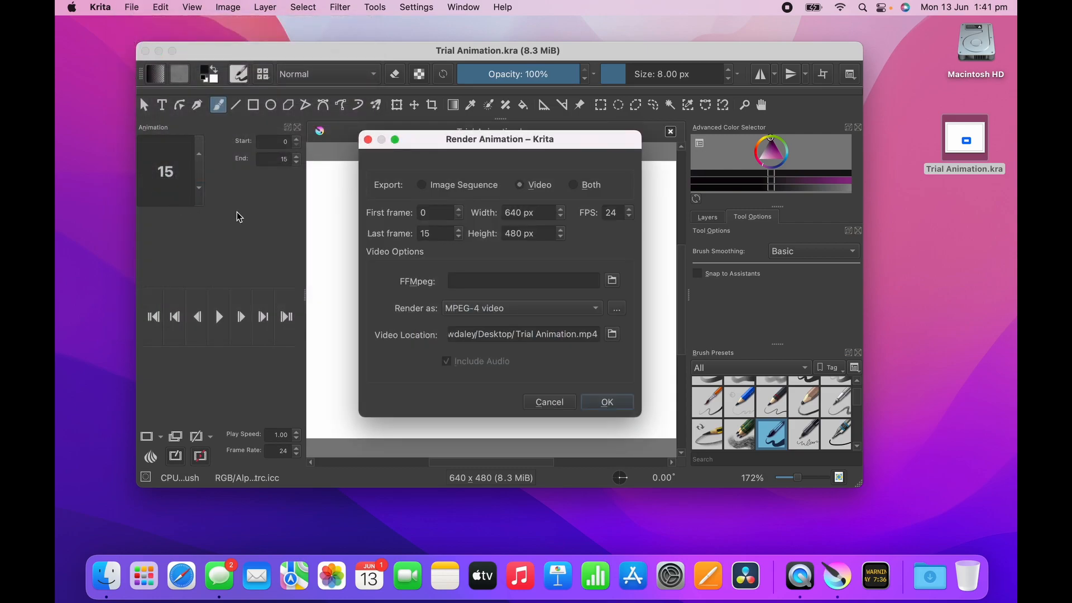
{"action": "left_click", "coordinate": [422, 184]}
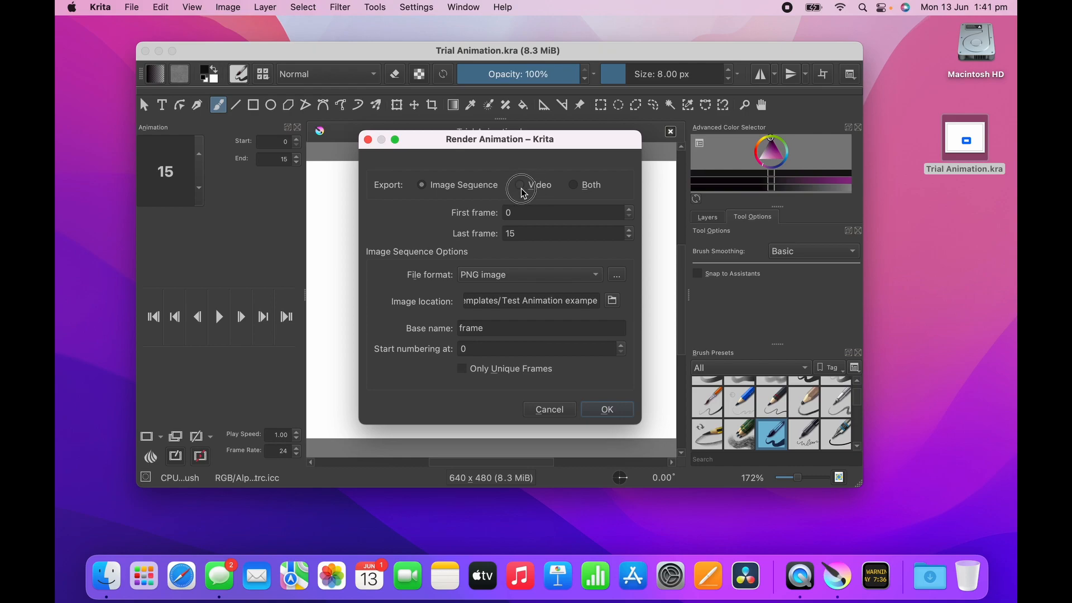
{"action": "left_click", "coordinate": [522, 184]}
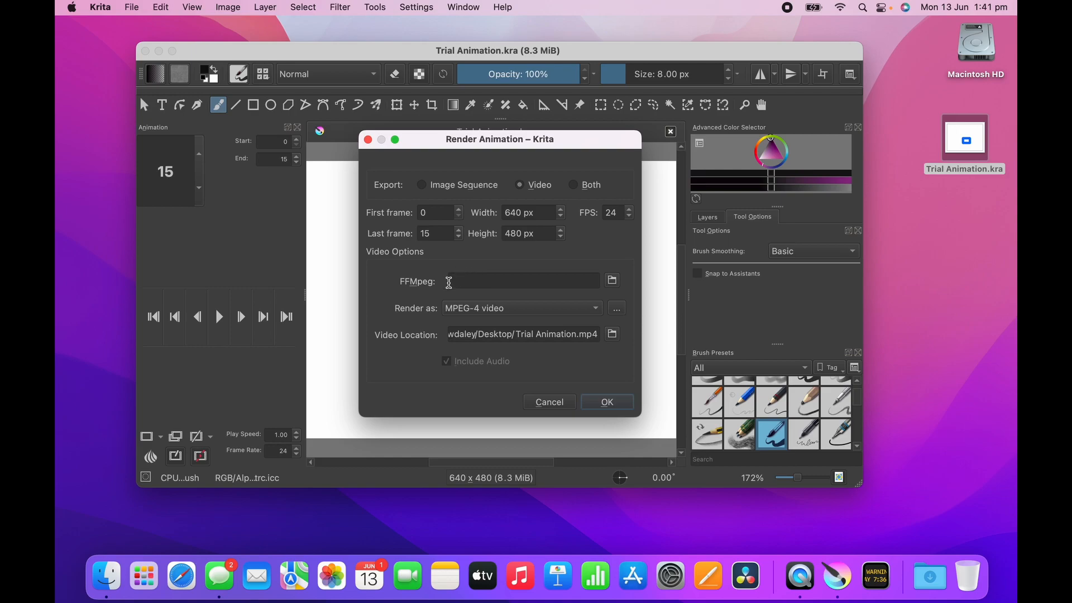
{"action": "mouse_move", "coordinate": [393, 319]}
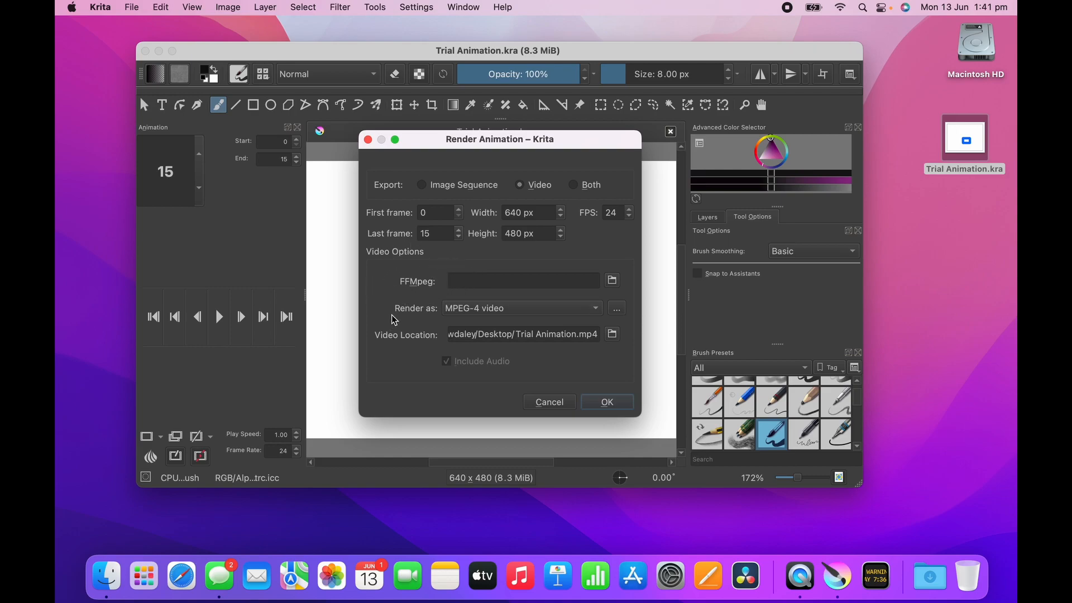
{"action": "mouse_move", "coordinate": [413, 306]}
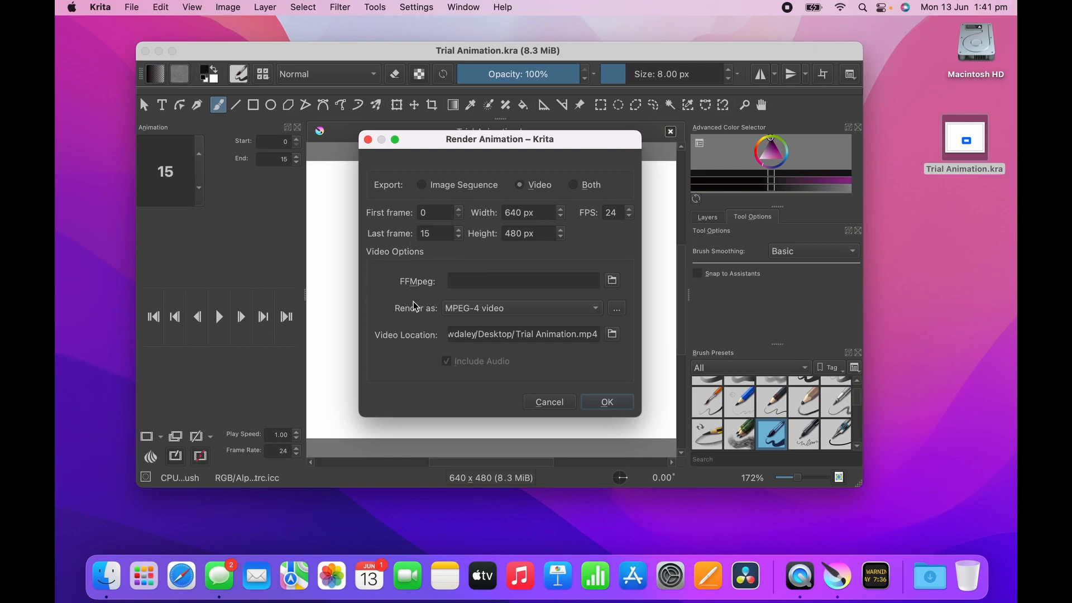
{"action": "mouse_move", "coordinate": [450, 348]}
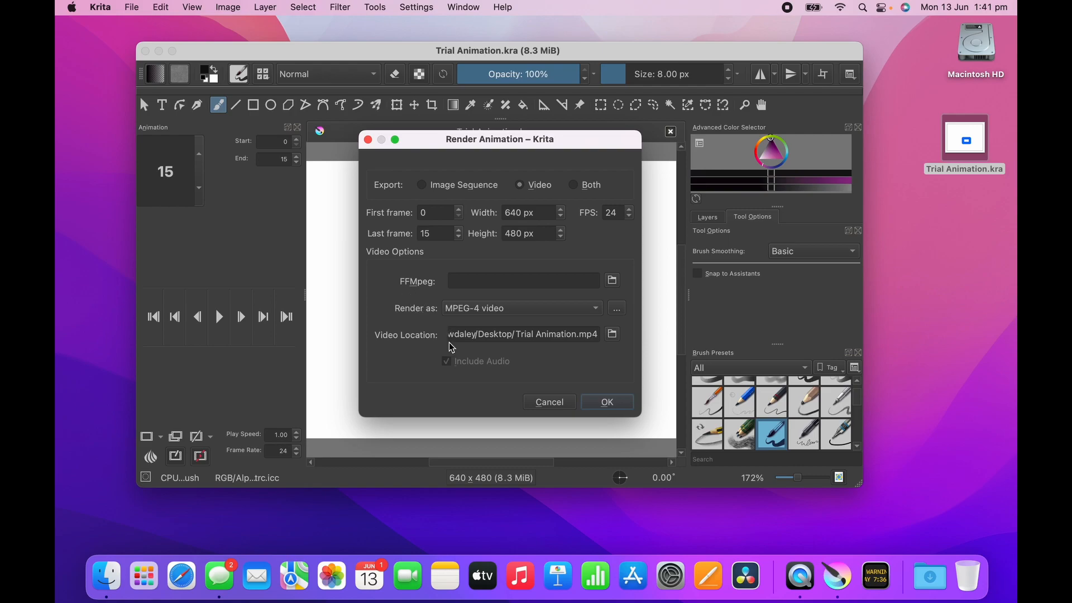
{"action": "mouse_move", "coordinate": [489, 348]}
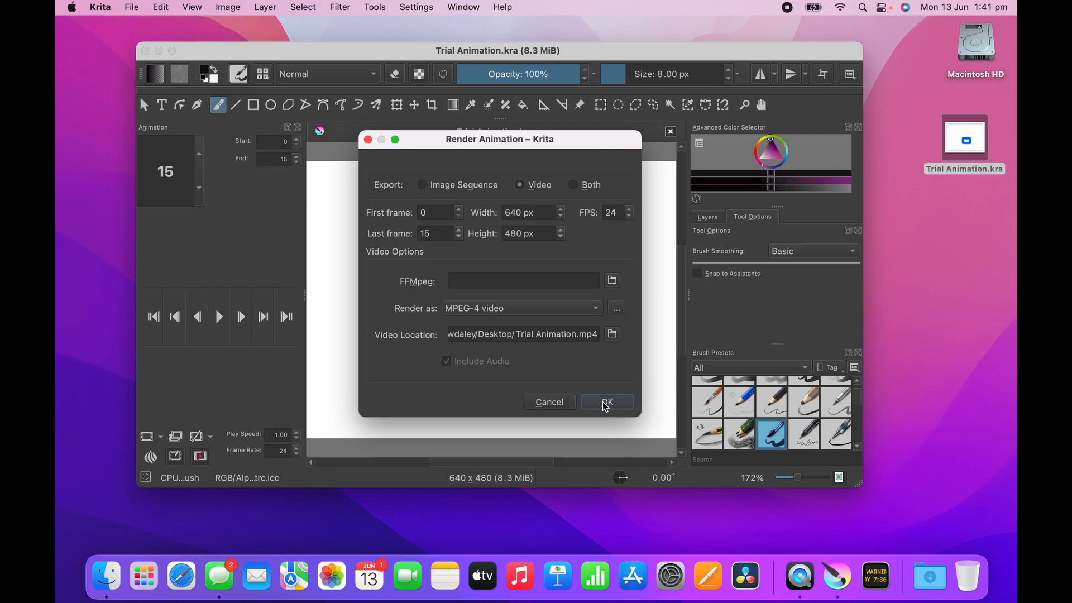
- Attempt the MPEG-4 render, triggering the warning that FFmpeg can't be found
{"action": "left_click", "coordinate": [605, 401]}
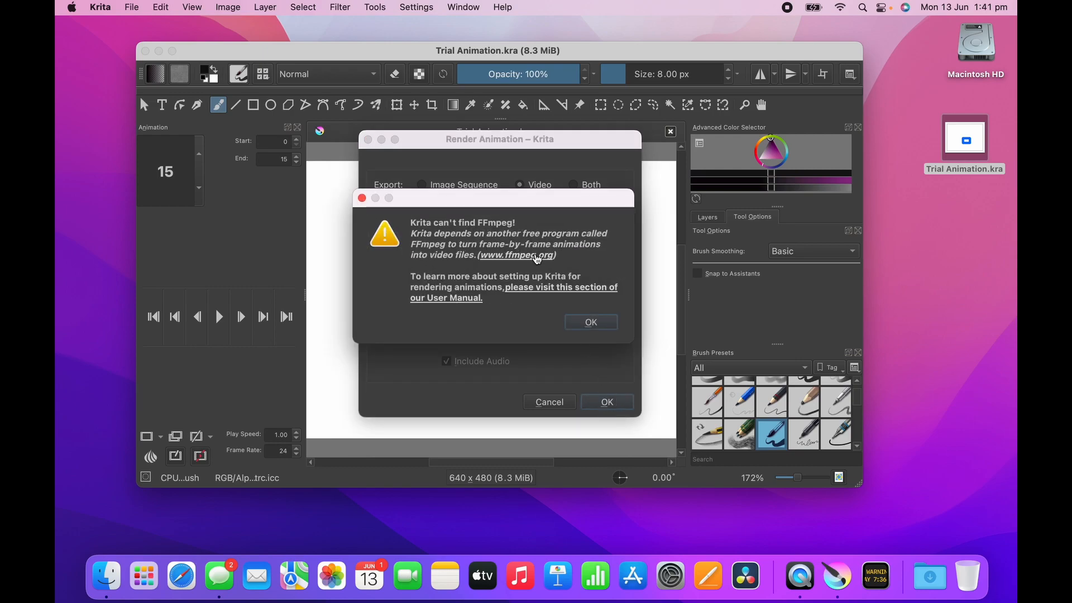
{"action": "mouse_move", "coordinate": [535, 225]}
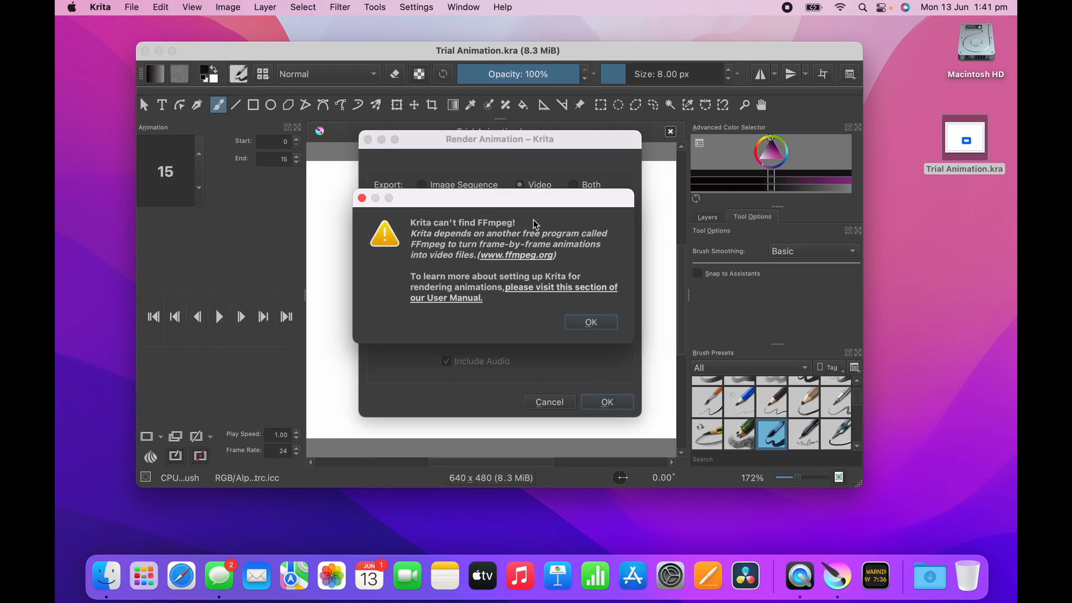
{"action": "mouse_move", "coordinate": [541, 226]}
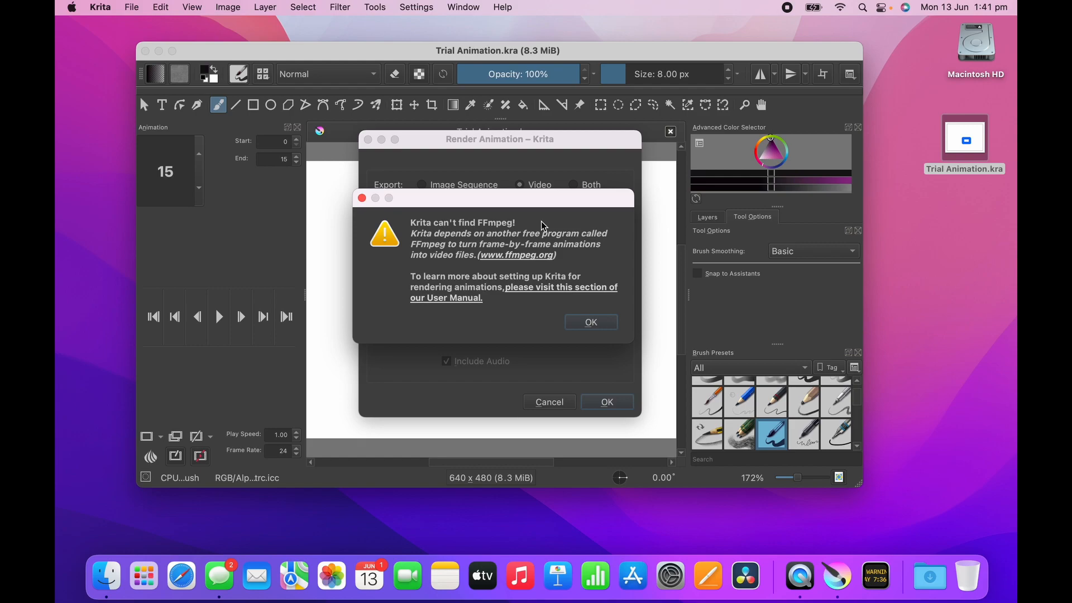
{"action": "mouse_move", "coordinate": [505, 267]}
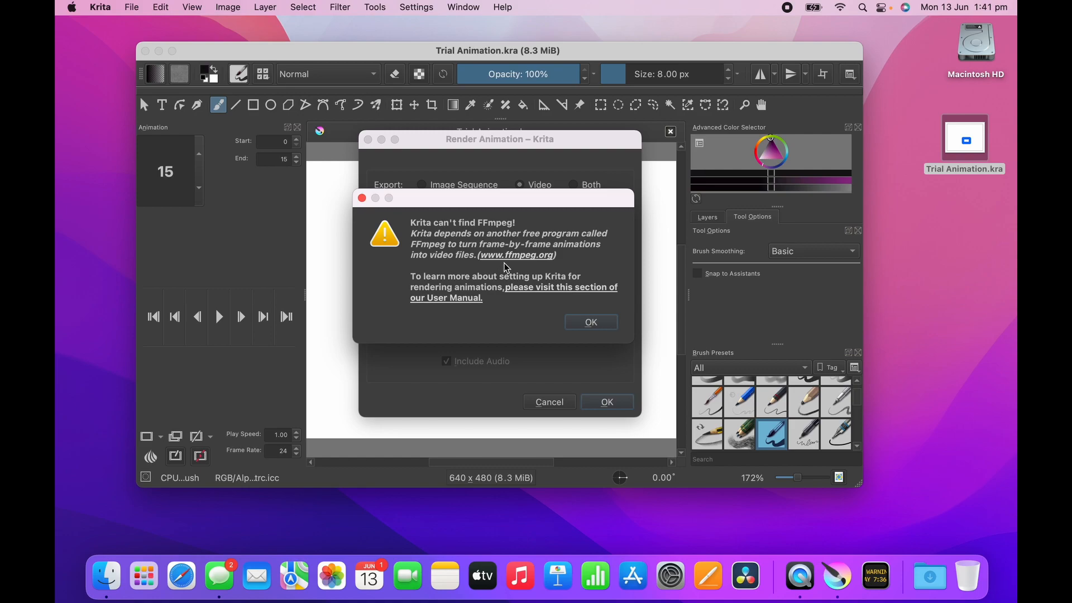
{"action": "mouse_move", "coordinate": [544, 264]}
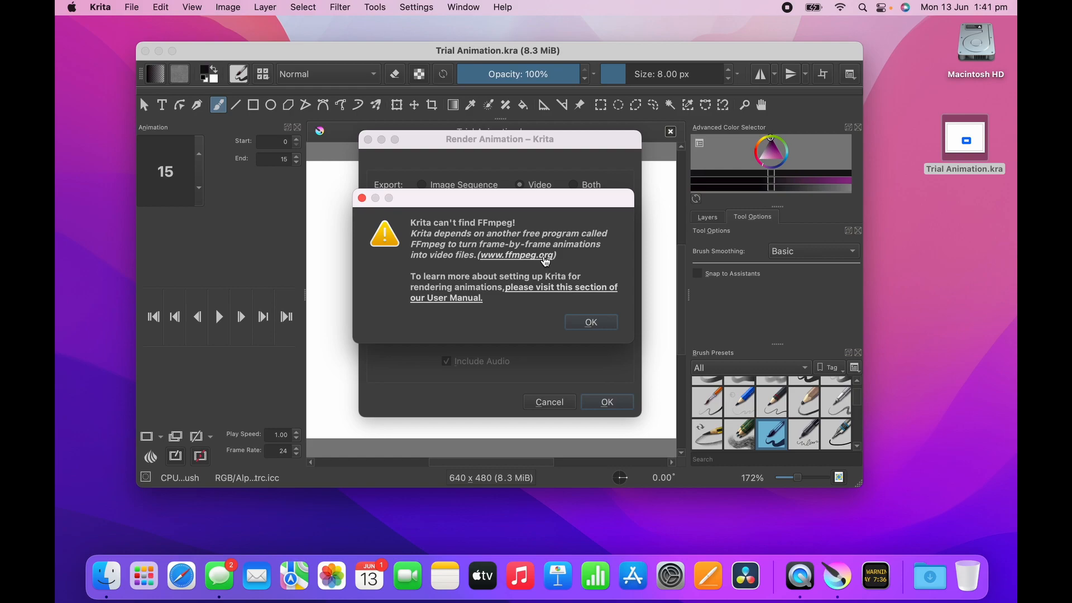
{"action": "left_click", "coordinate": [517, 255]}
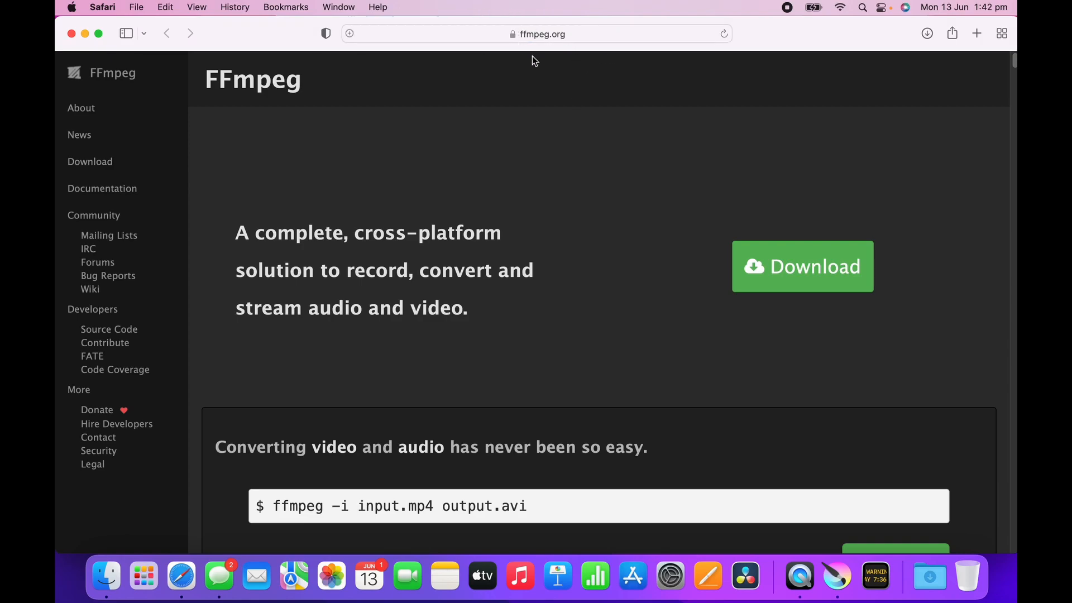
{"action": "mouse_move", "coordinate": [871, 490]}
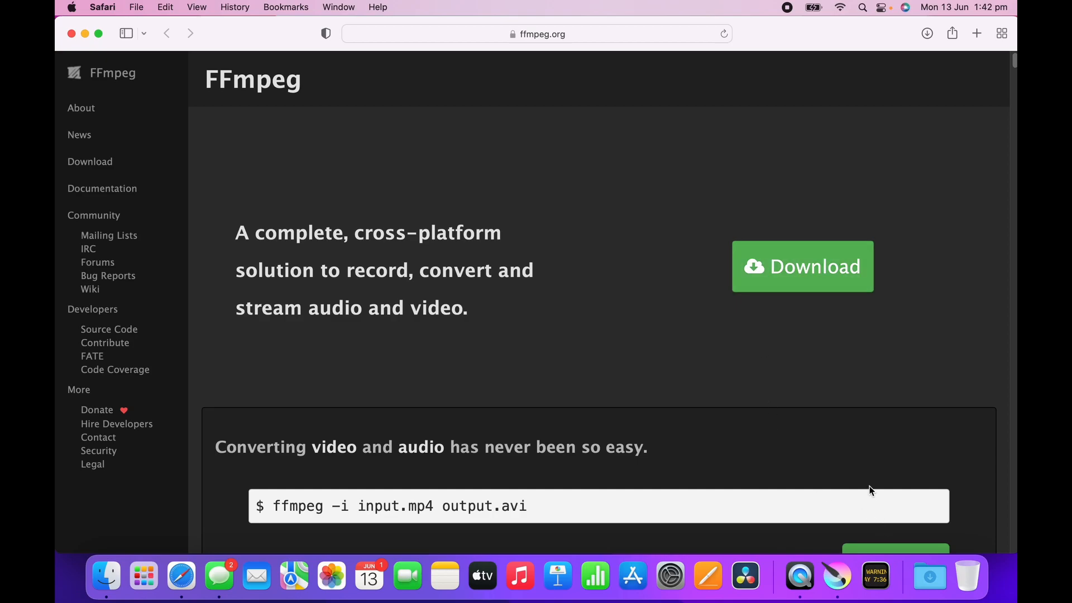
{"action": "scroll", "scroll_direction": "down", "scroll_amount": 3}
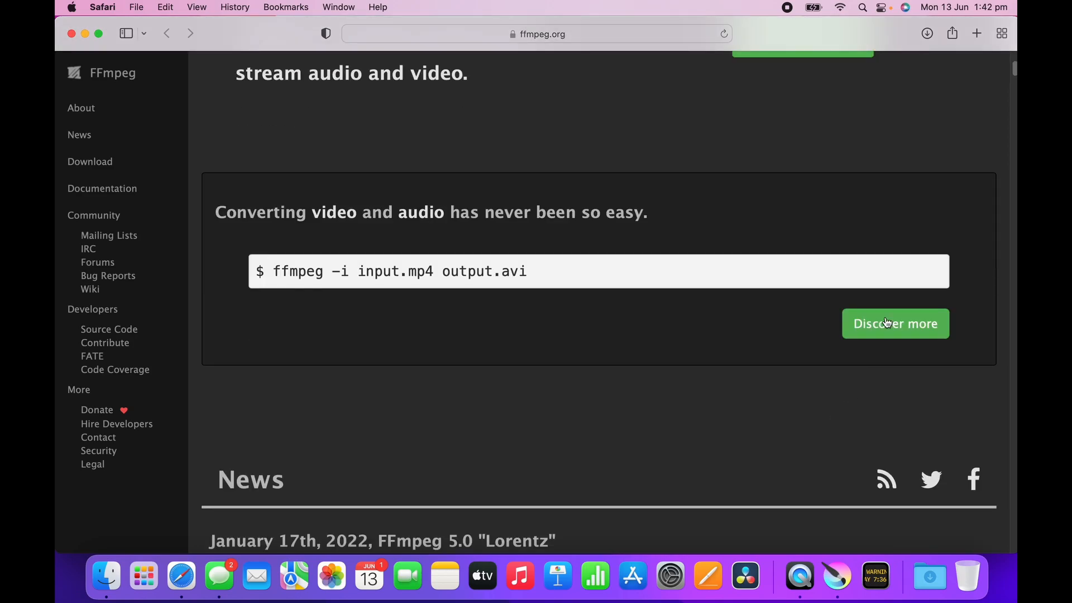
{"action": "scroll", "scroll_direction": "up", "scroll_amount": 3}
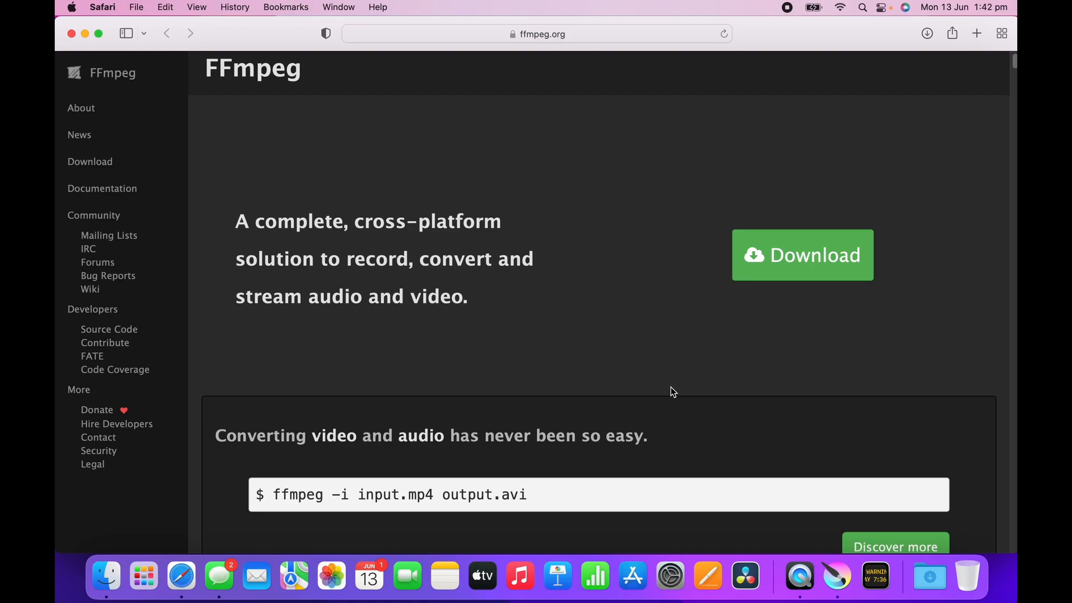
{"action": "mouse_move", "coordinate": [667, 379]}
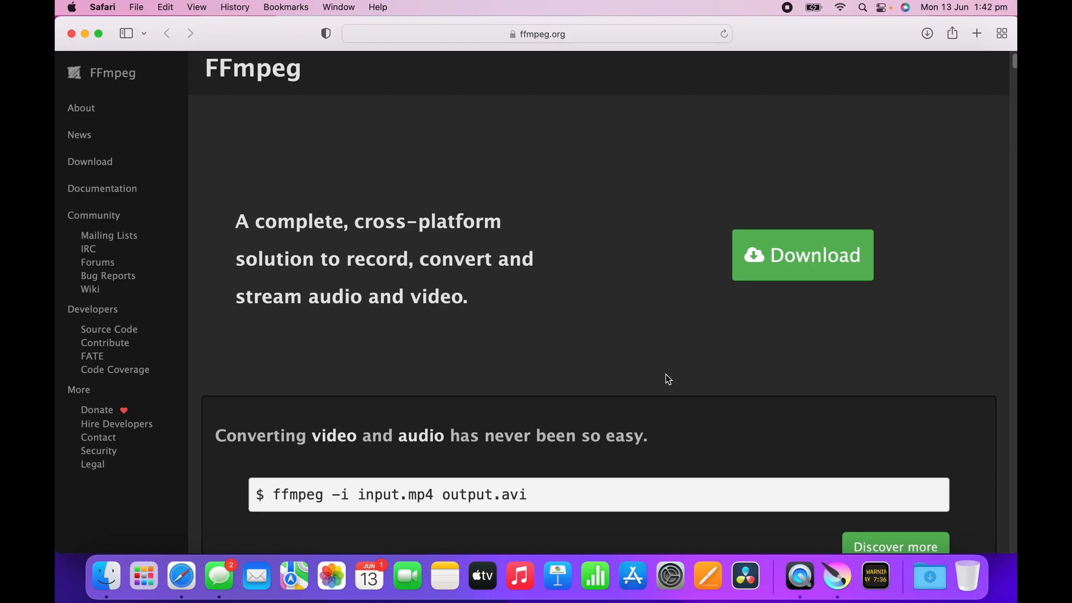
{"action": "mouse_move", "coordinate": [671, 328]}
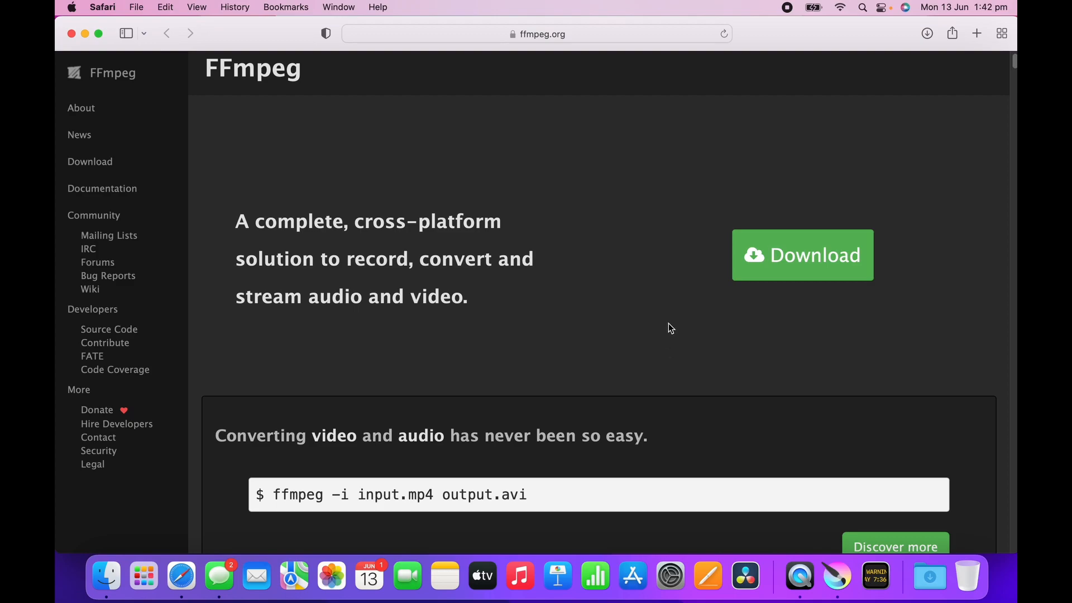
{"action": "mouse_move", "coordinate": [743, 258]}
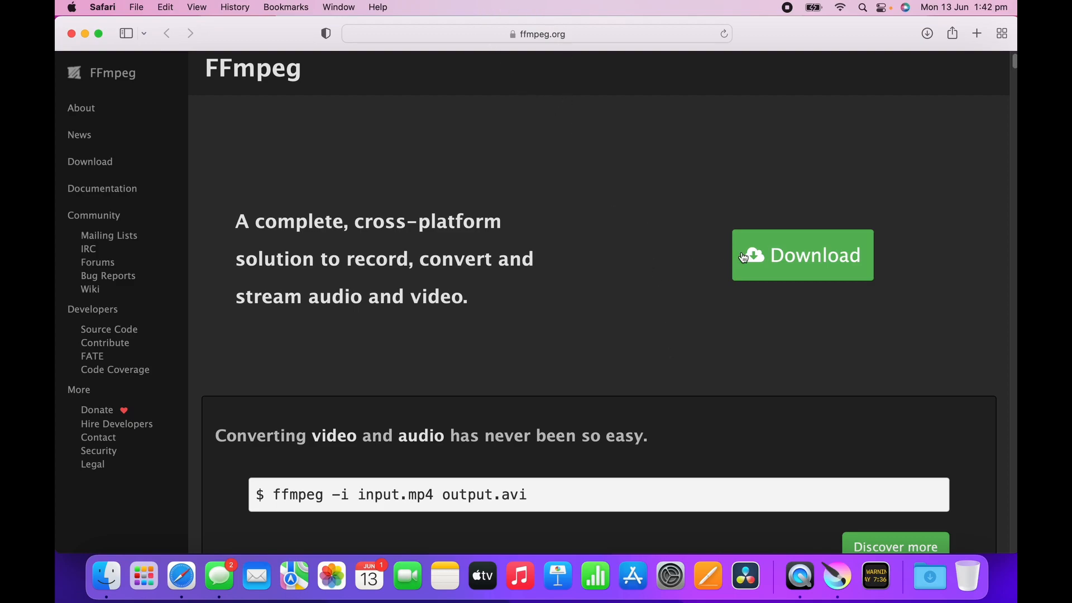
{"action": "left_click", "coordinate": [810, 254]}
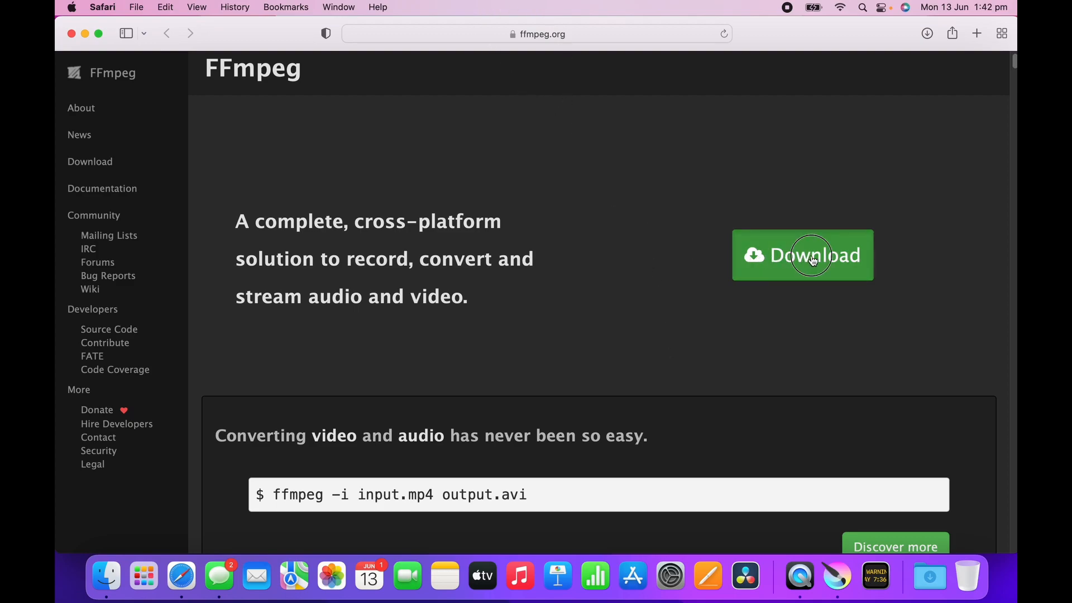
- On ffmpeg.org/download pick the macOS packages and follow 'Static builds for macOS 64-bit'
{"action": "left_click", "coordinate": [802, 255]}
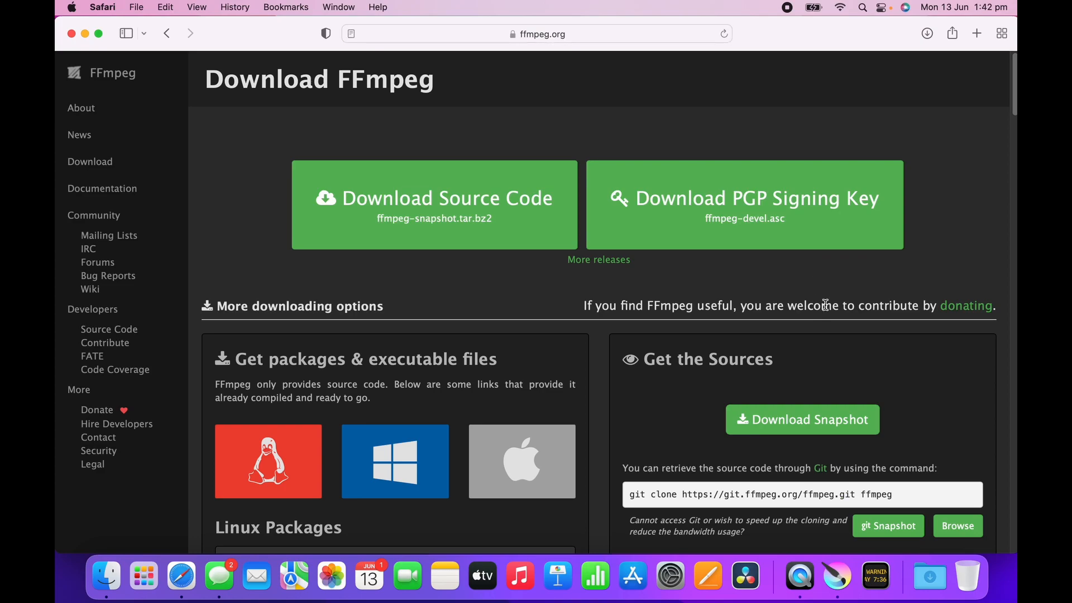
{"action": "mouse_move", "coordinate": [722, 229]}
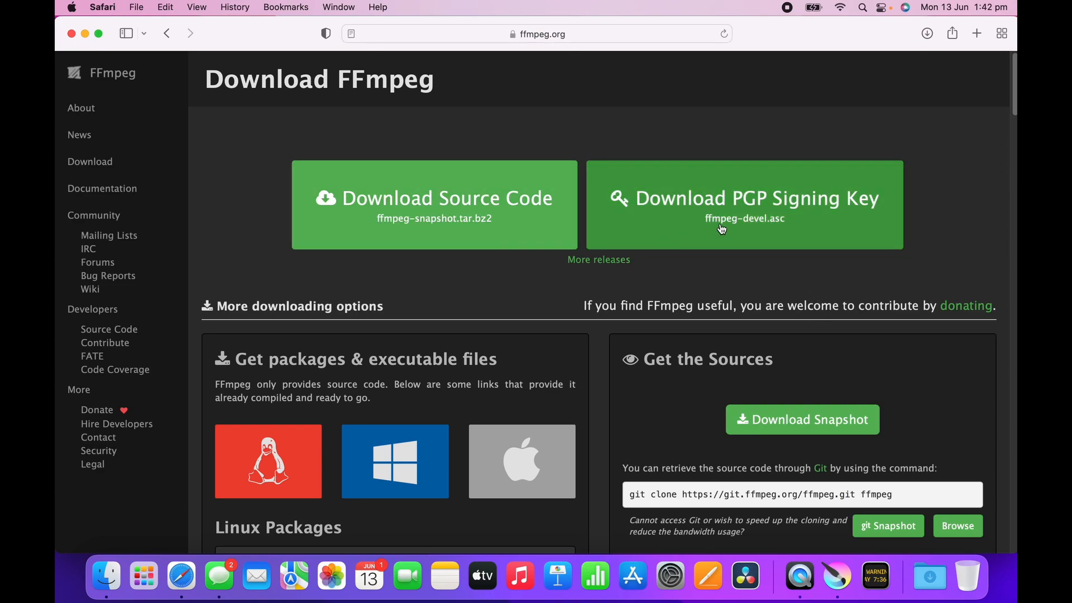
{"action": "mouse_move", "coordinate": [675, 425]}
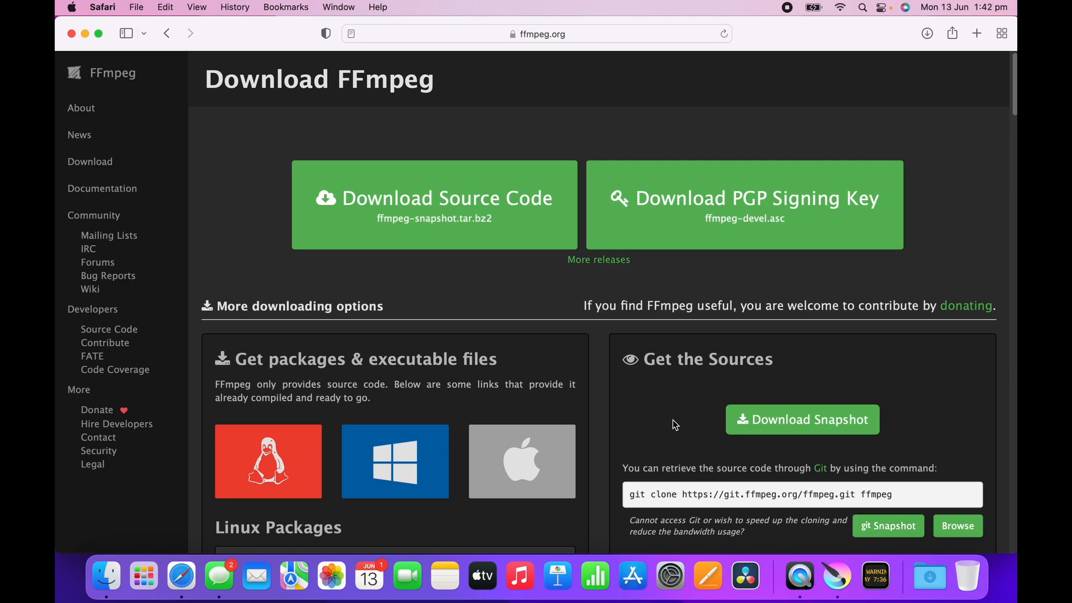
{"action": "scroll", "scroll_direction": "down", "scroll_amount": 3}
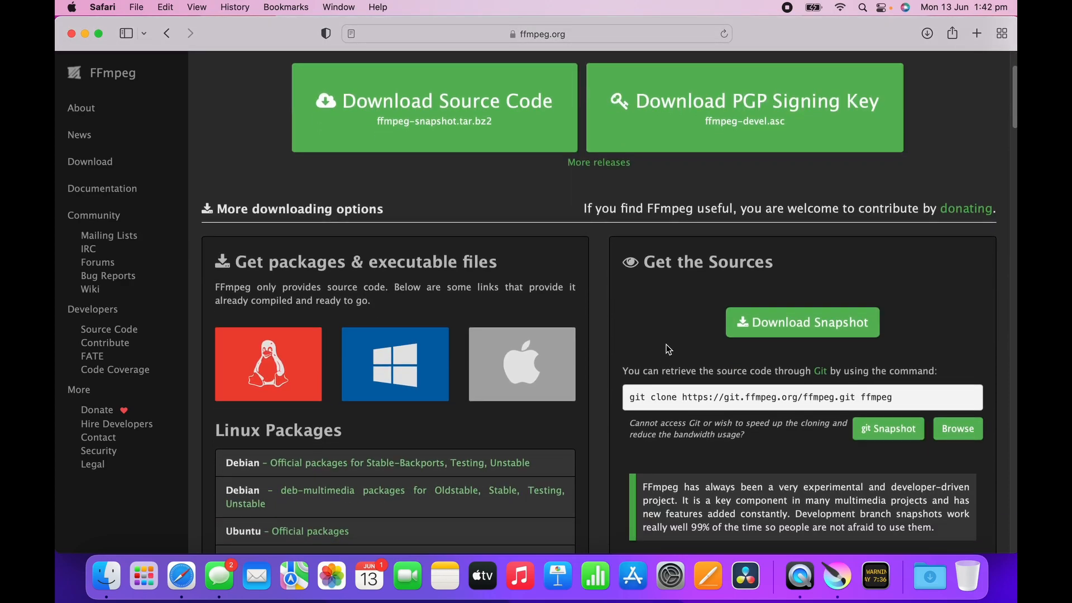
{"action": "mouse_move", "coordinate": [336, 205]}
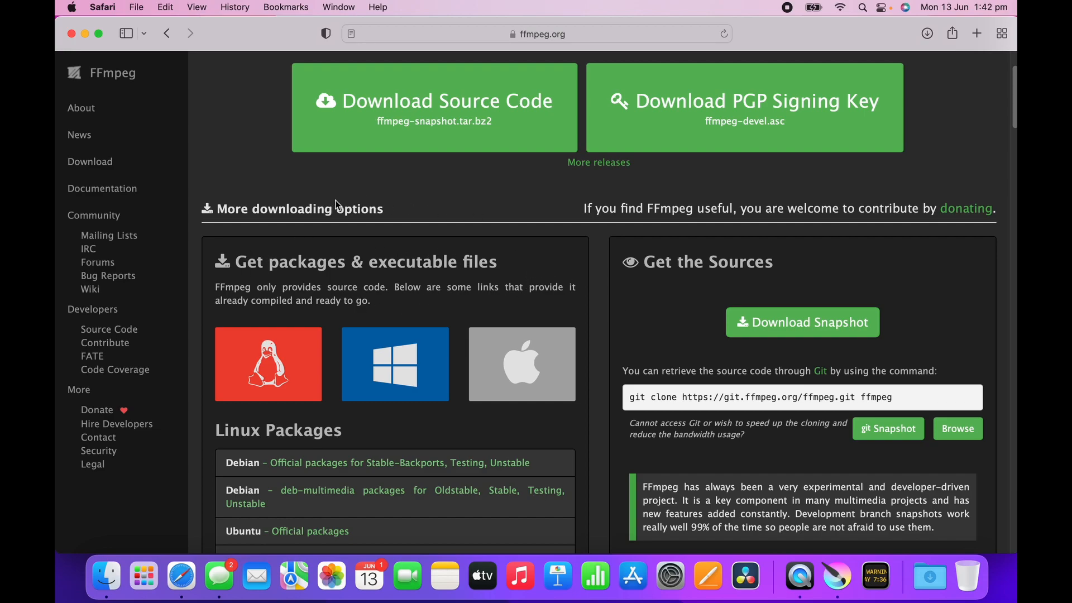
{"action": "mouse_move", "coordinate": [400, 300]}
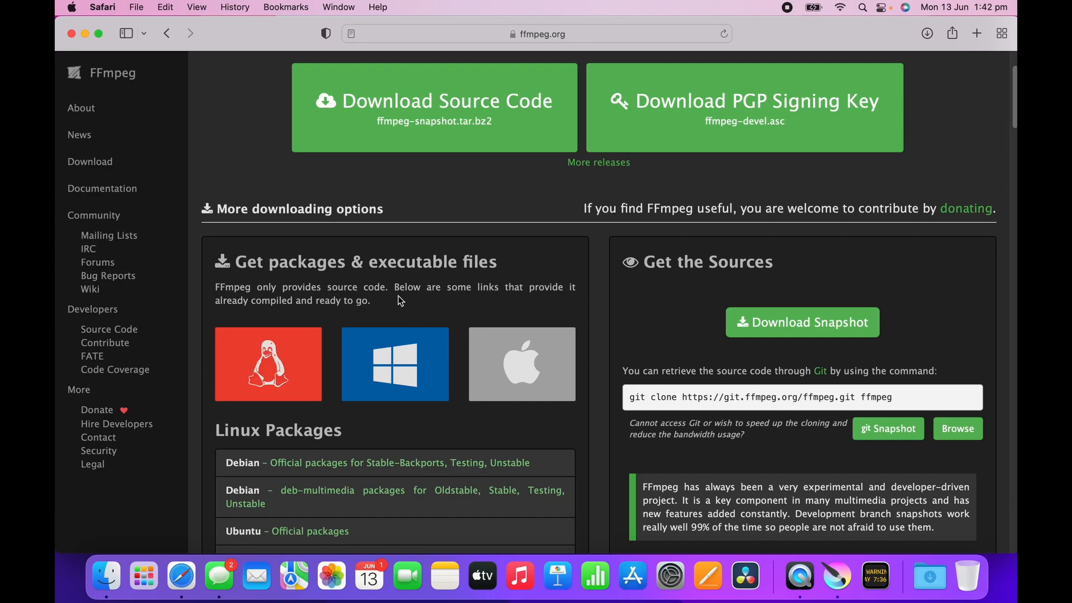
{"action": "left_click", "coordinate": [521, 364]}
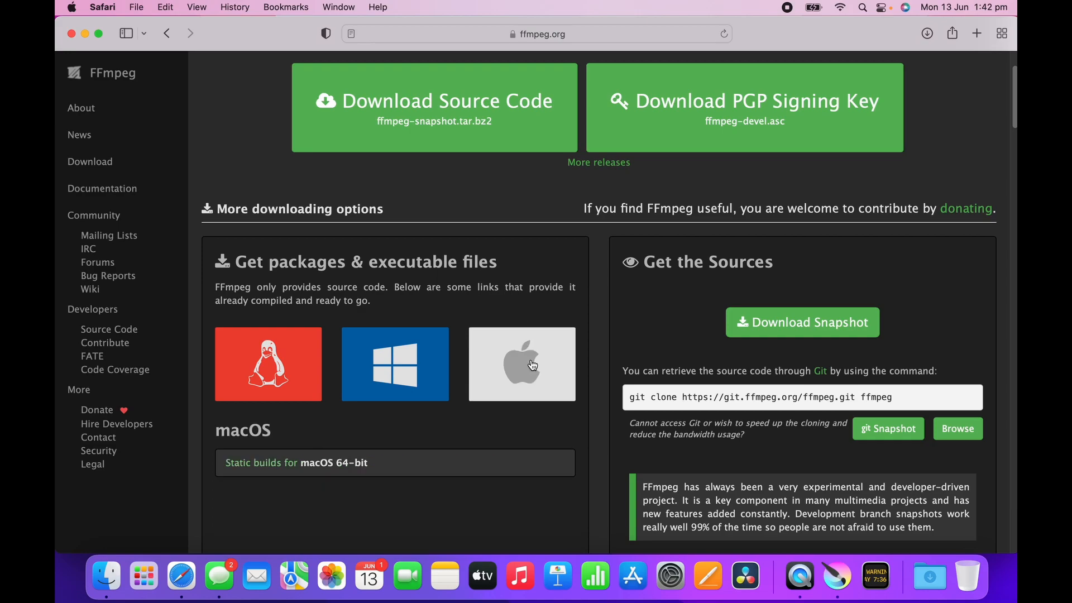
{"action": "mouse_move", "coordinate": [450, 440]}
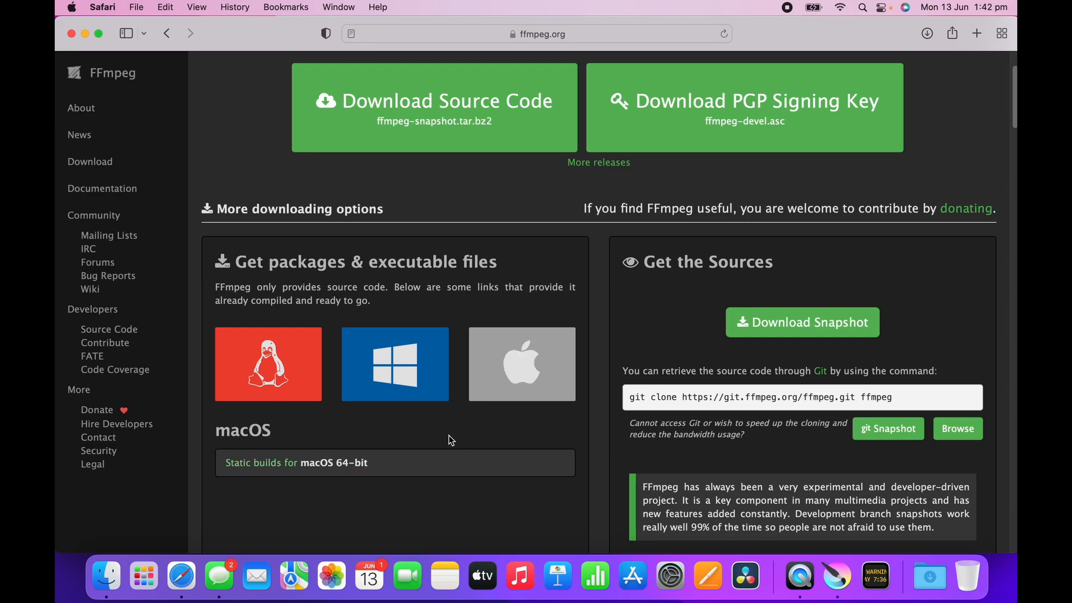
{"action": "left_click", "coordinate": [394, 364]}
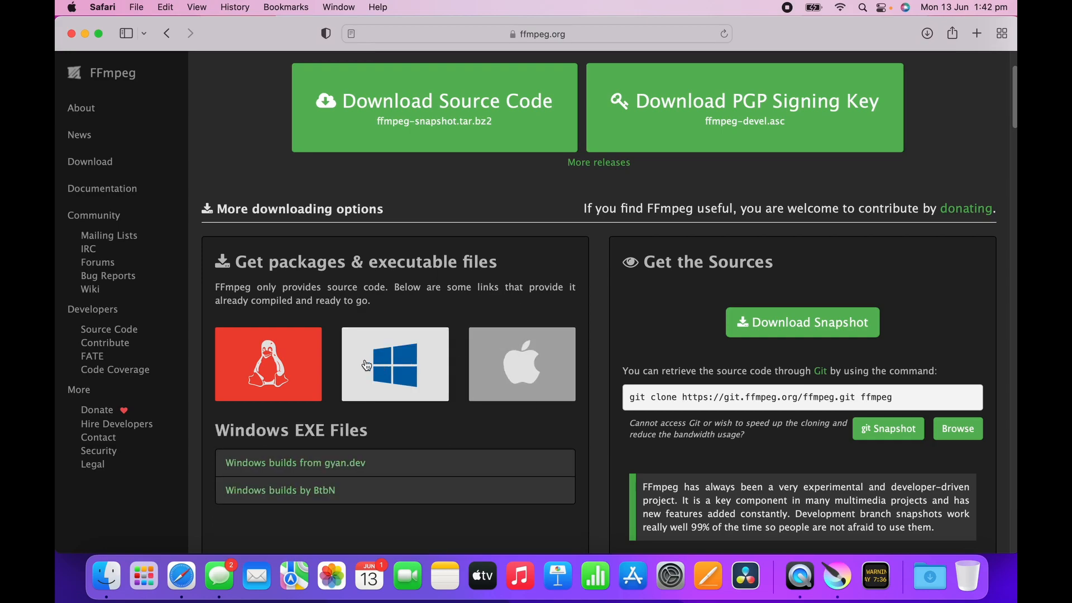
{"action": "left_click", "coordinate": [521, 364]}
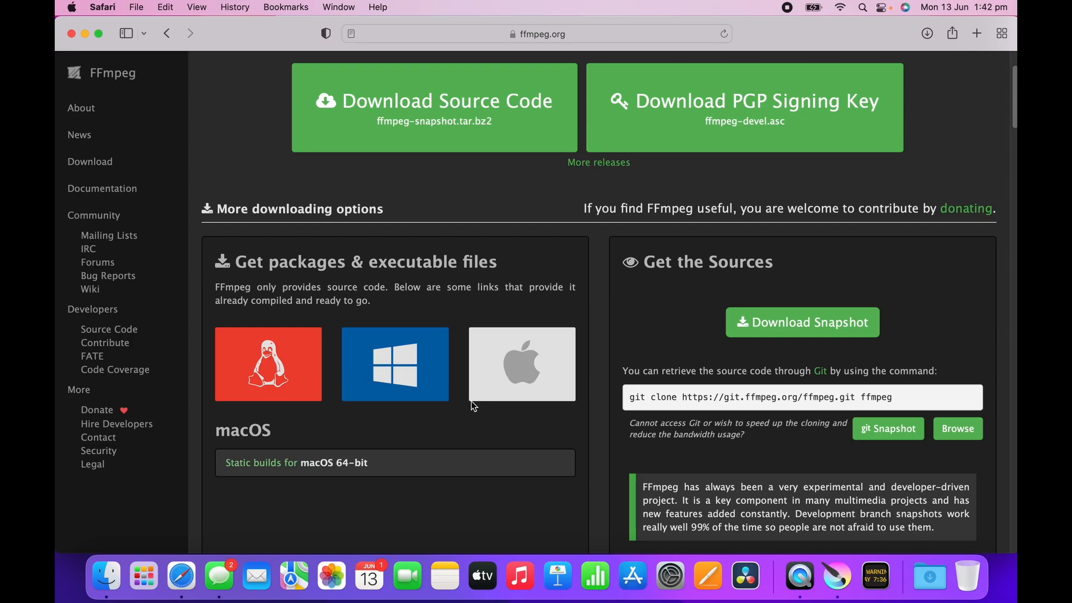
{"action": "left_click", "coordinate": [296, 462]}
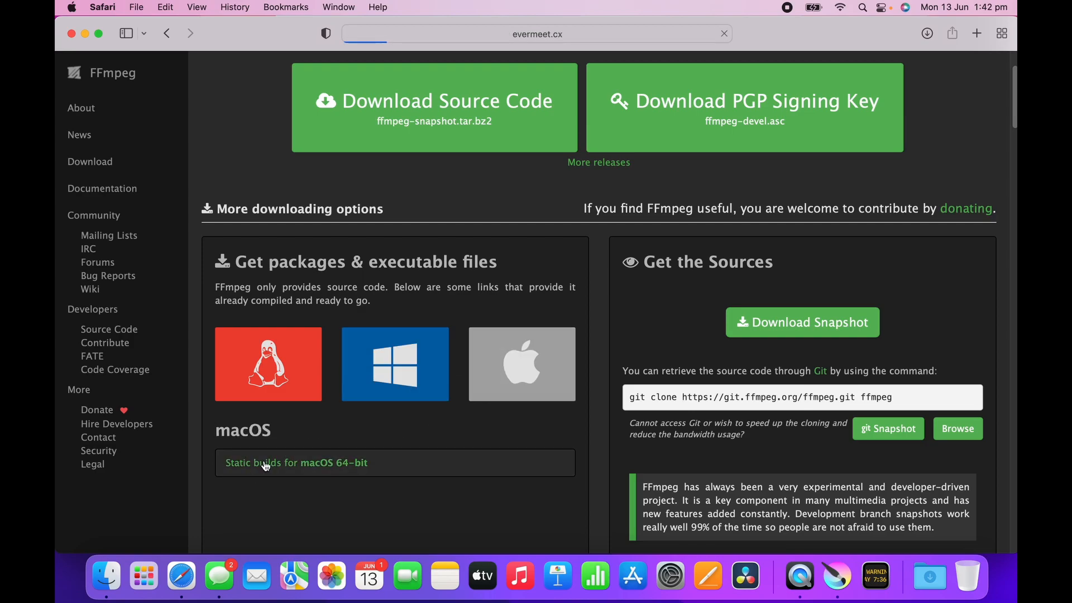
- Scroll the evermeet.cx page to the FFmpeg snapshot and 5.0.1 release download buttons
{"action": "left_click", "coordinate": [295, 462]}
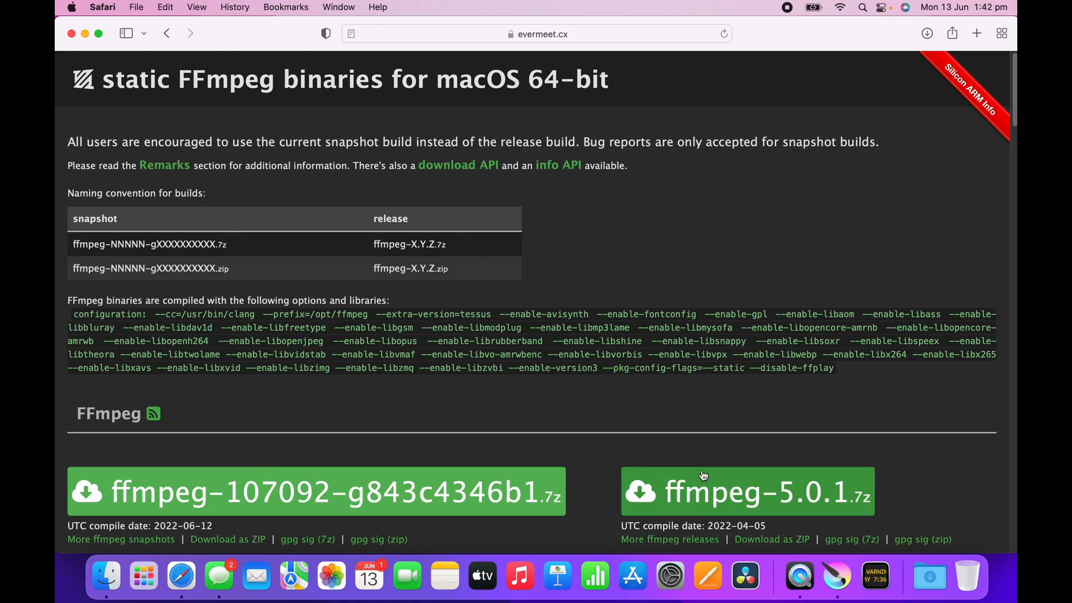
{"action": "scroll", "scroll_direction": "down", "scroll_amount": 3}
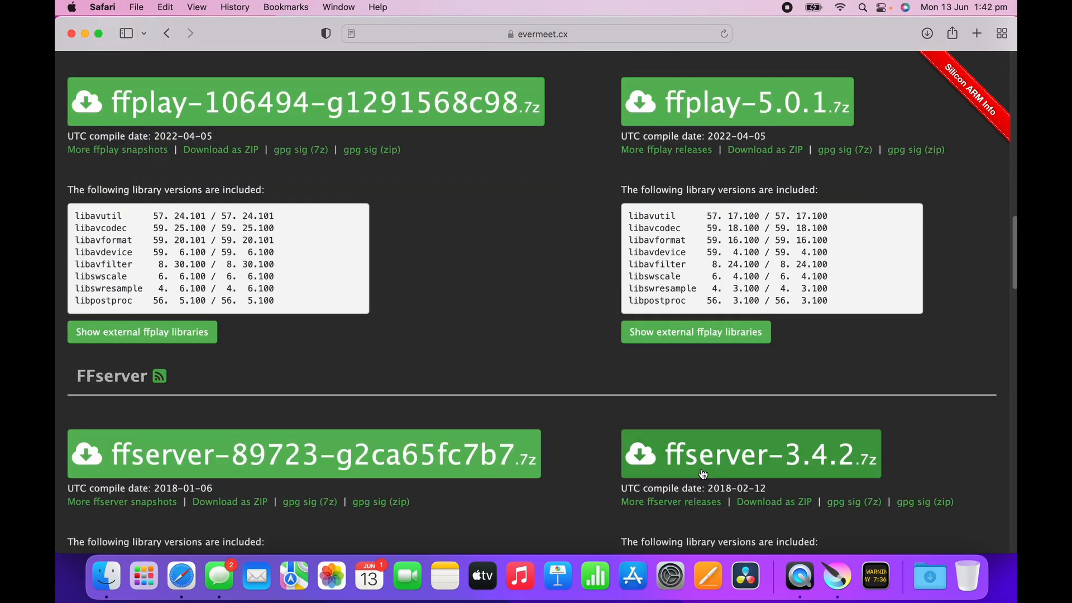
{"action": "scroll", "scroll_direction": "up", "scroll_amount": 3}
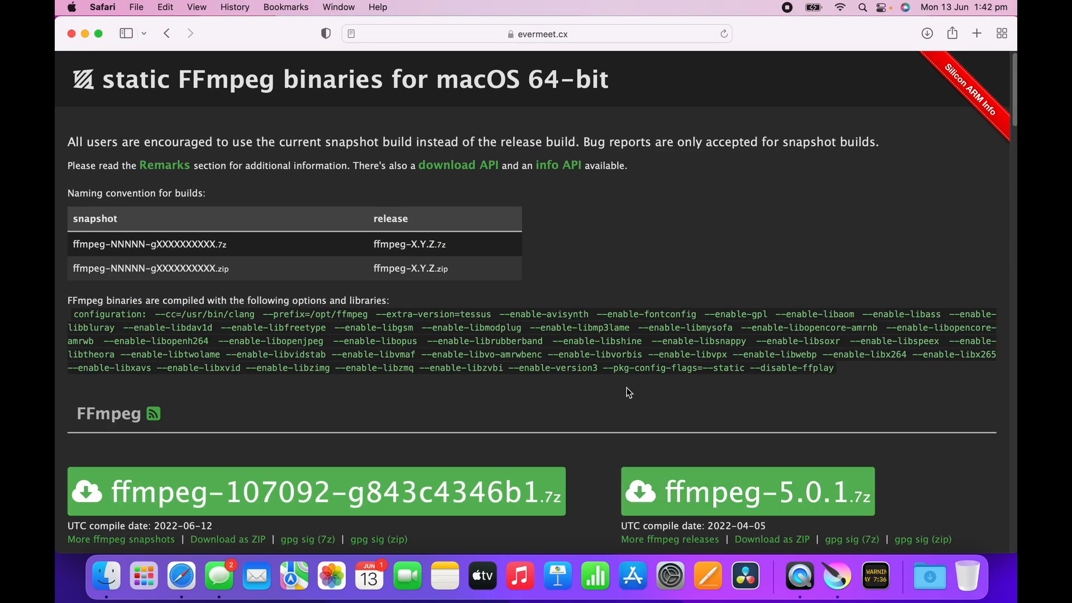
{"action": "mouse_move", "coordinate": [261, 161]}
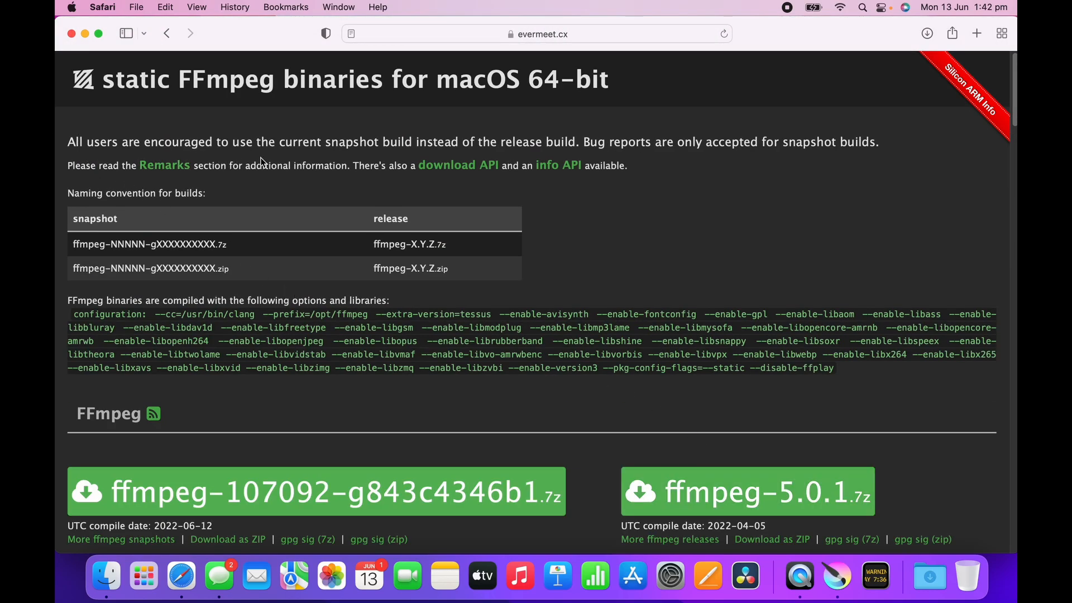
{"action": "mouse_move", "coordinate": [811, 168]}
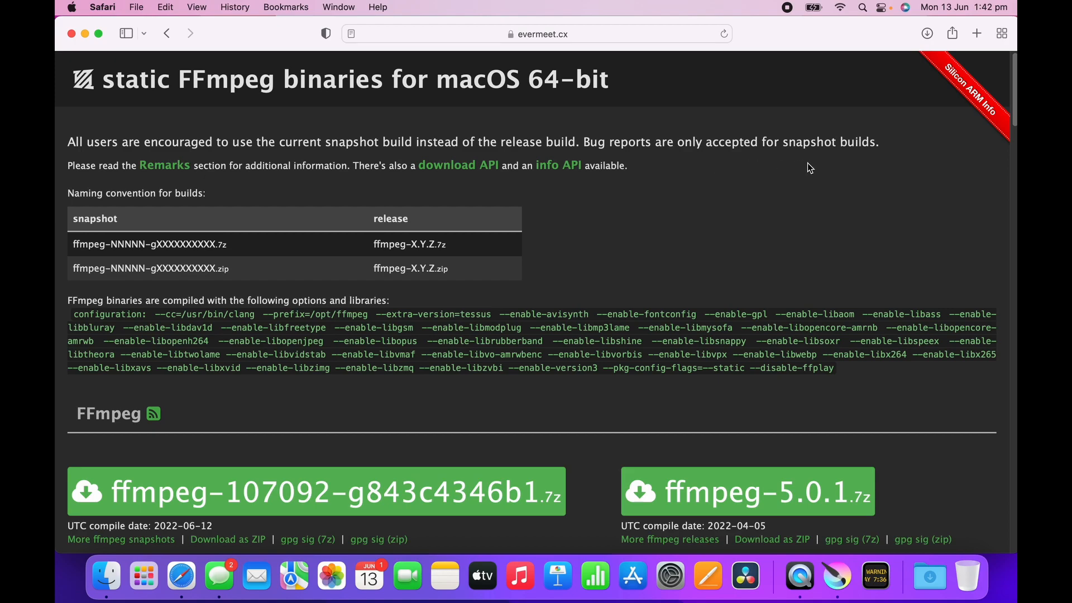
{"action": "mouse_move", "coordinate": [836, 177]}
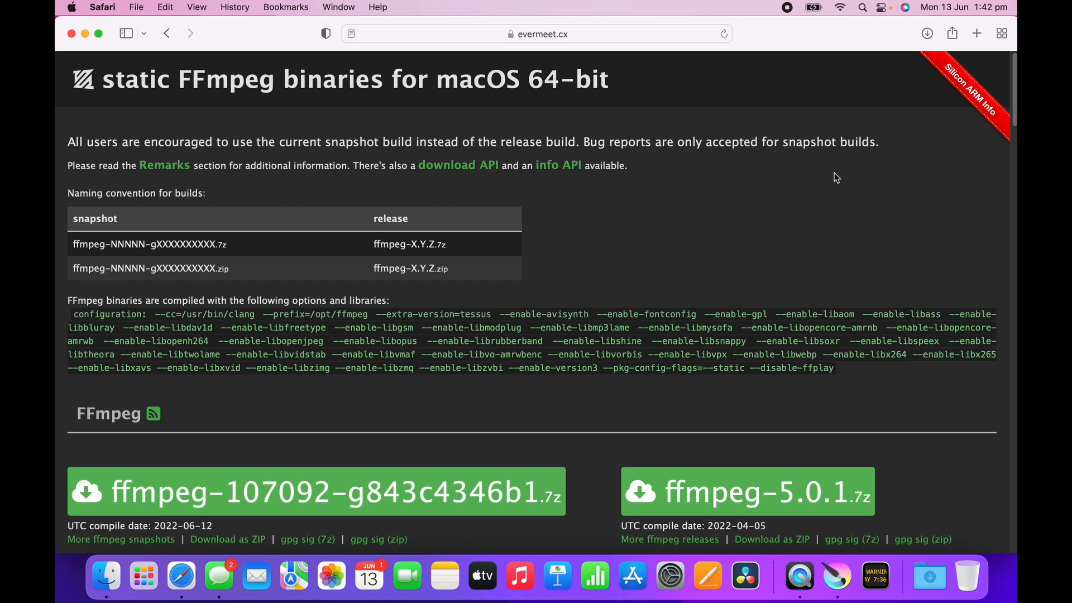
{"action": "scroll", "scroll_direction": "down", "scroll_amount": 3}
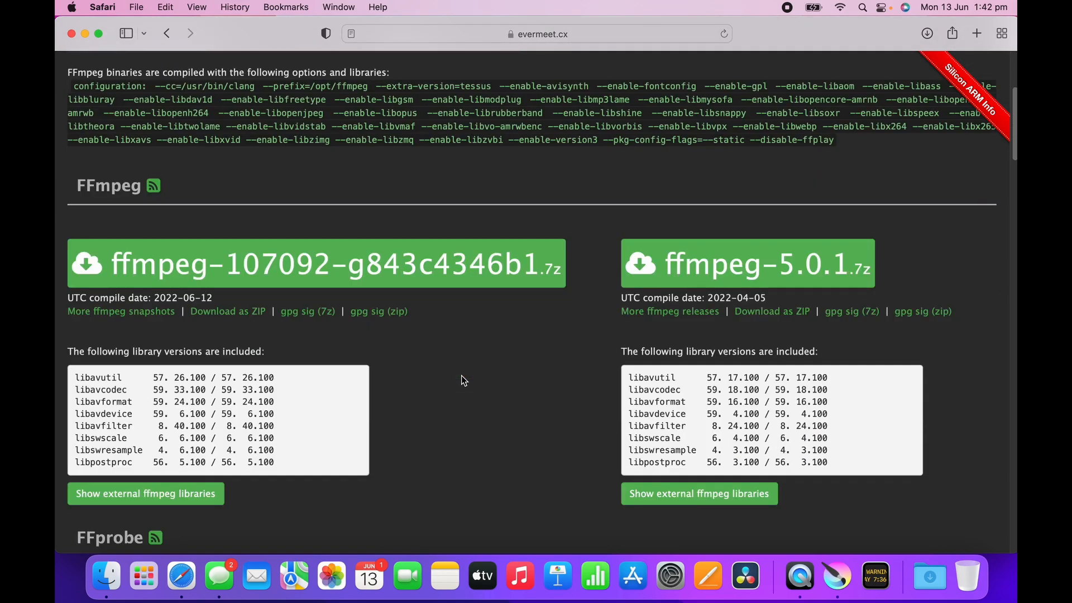
{"action": "scroll", "scroll_direction": "up", "scroll_amount": 3}
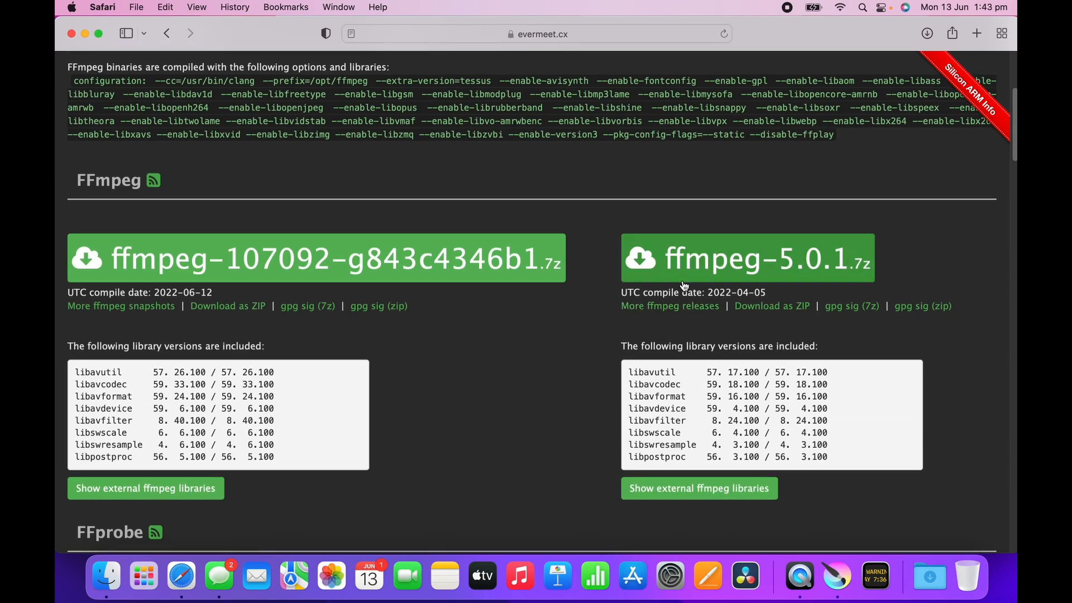
{"action": "mouse_move", "coordinate": [770, 243]}
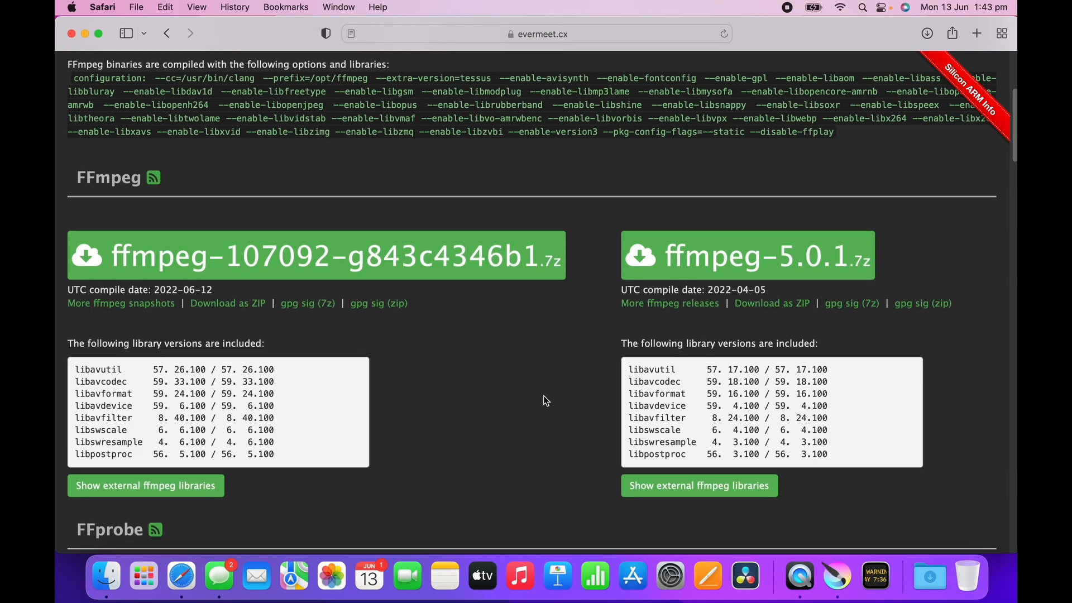
{"action": "scroll", "scroll_direction": "down", "scroll_amount": 3}
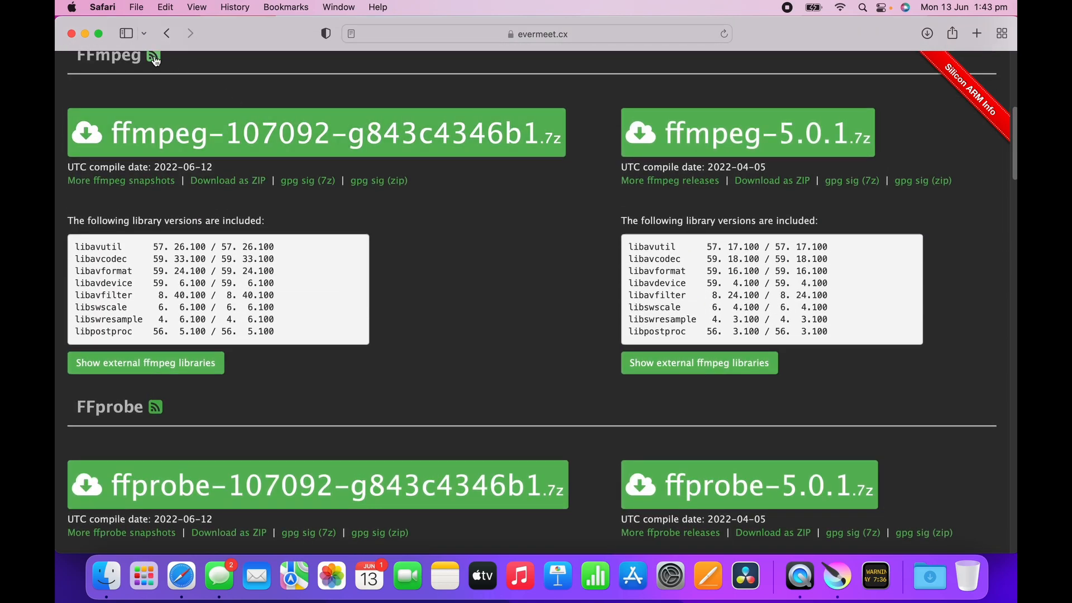
{"action": "mouse_move", "coordinate": [218, 436]}
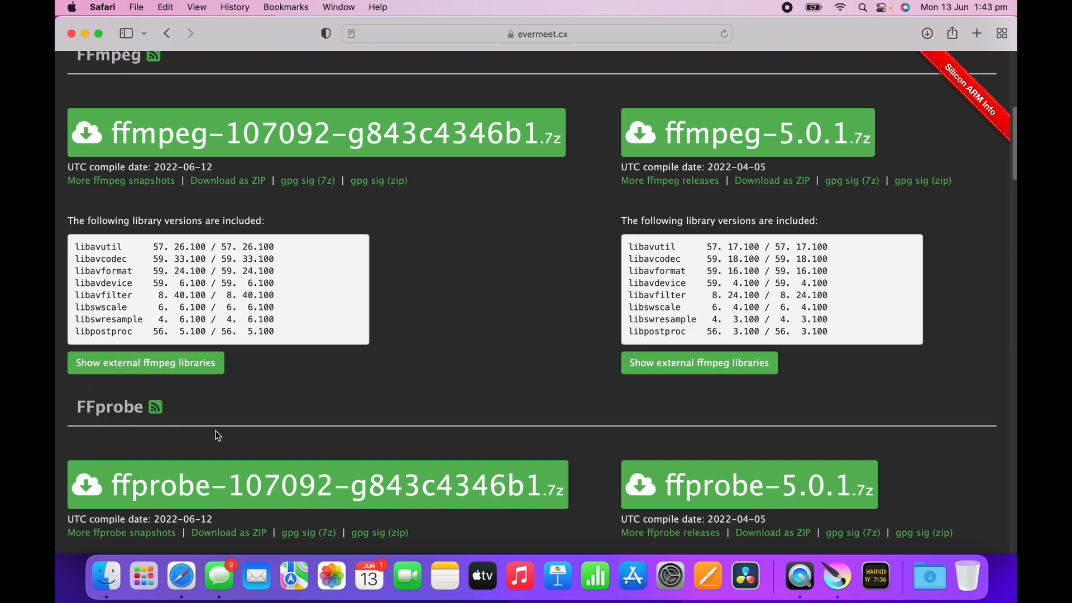
{"action": "mouse_move", "coordinate": [219, 400]}
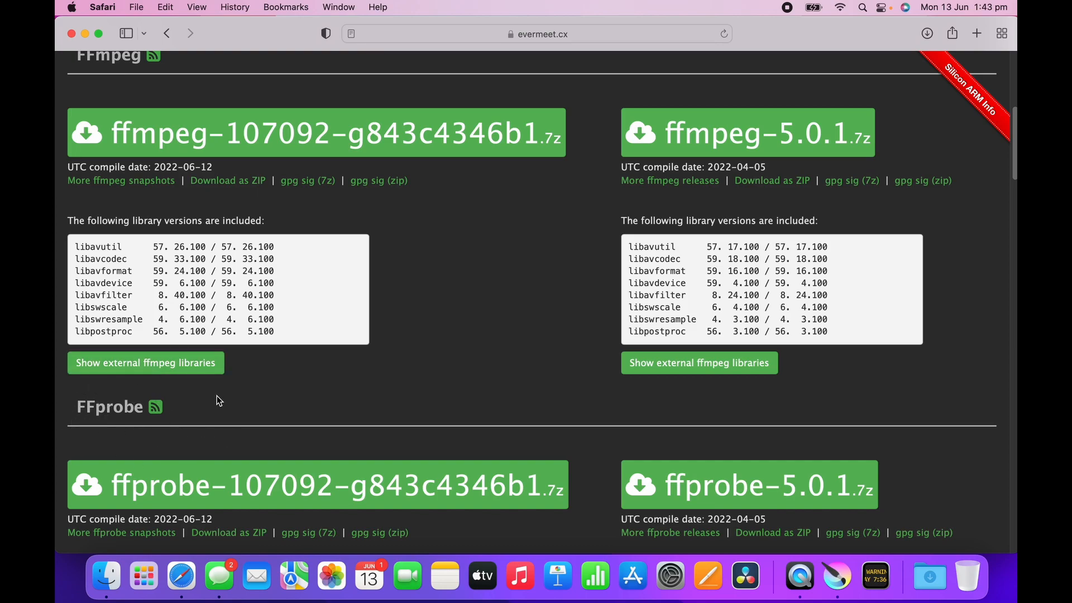
{"action": "scroll", "scroll_direction": "up", "scroll_amount": 3}
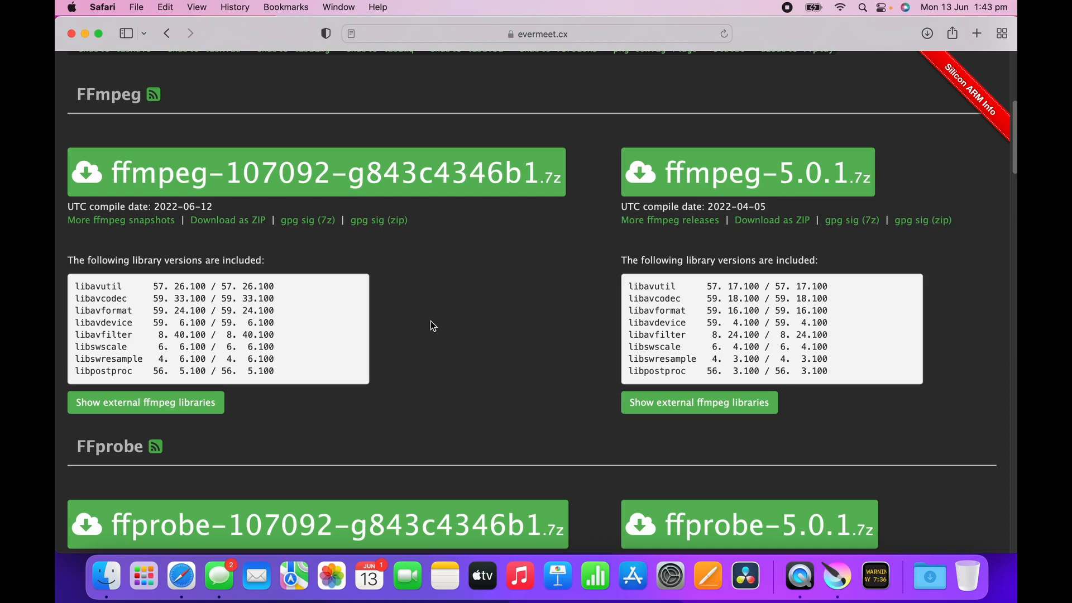
{"action": "mouse_move", "coordinate": [264, 159]}
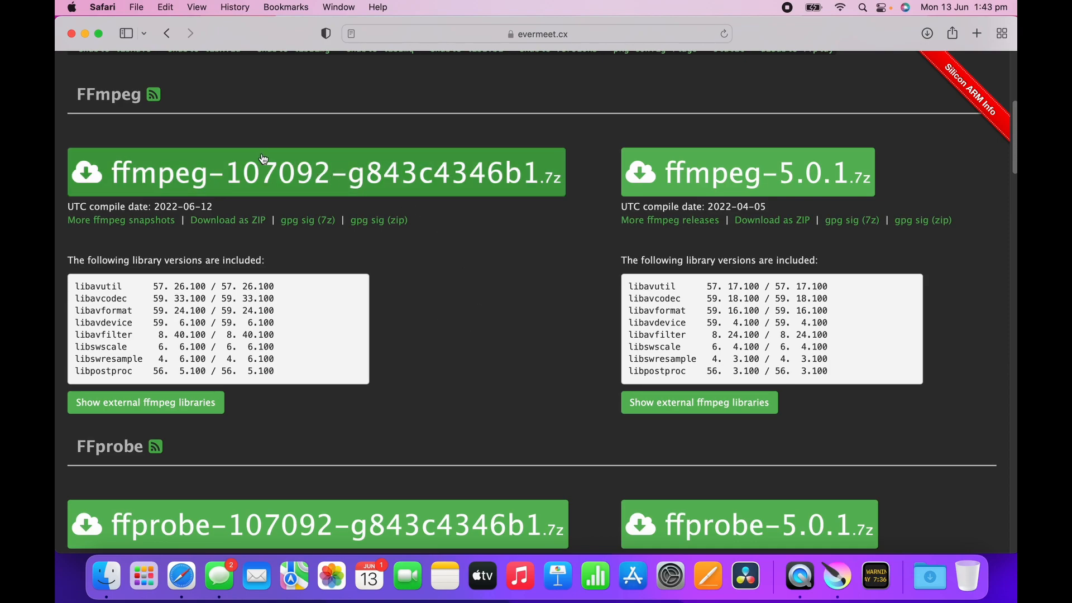
{"action": "mouse_move", "coordinate": [228, 220]}
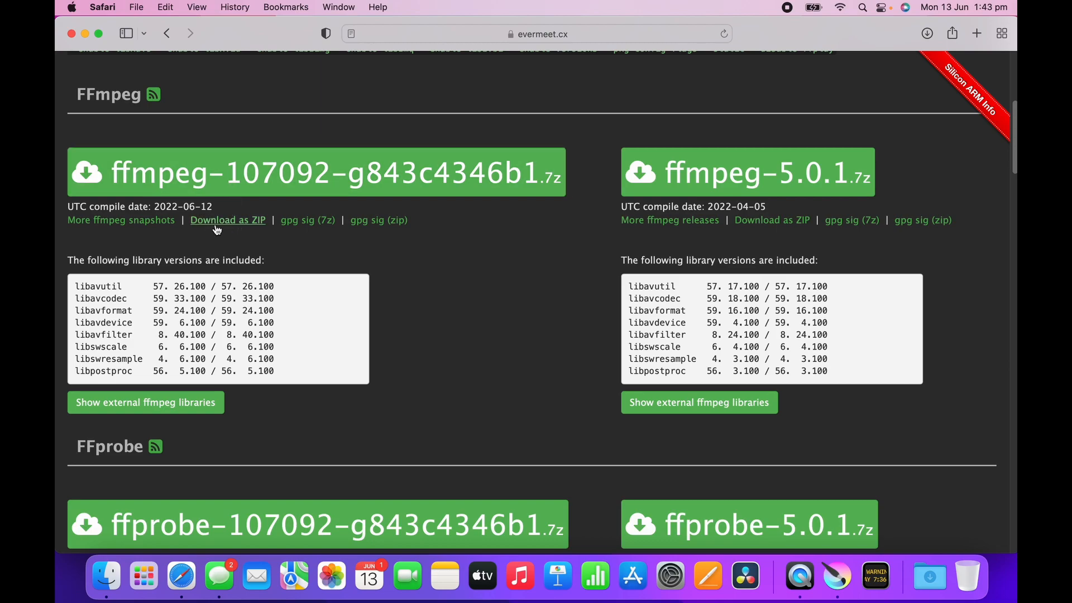
- Download the latest FFmpeg snapshot ZIP and show it in Safari's downloads list
{"action": "left_click", "coordinate": [227, 220]}
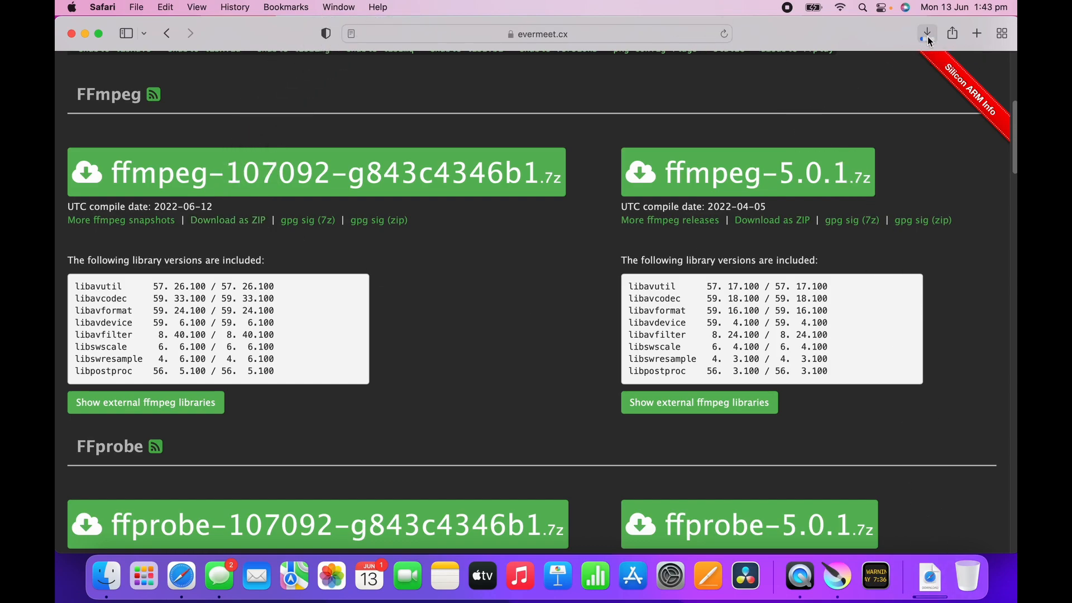
{"action": "left_click", "coordinate": [927, 32]}
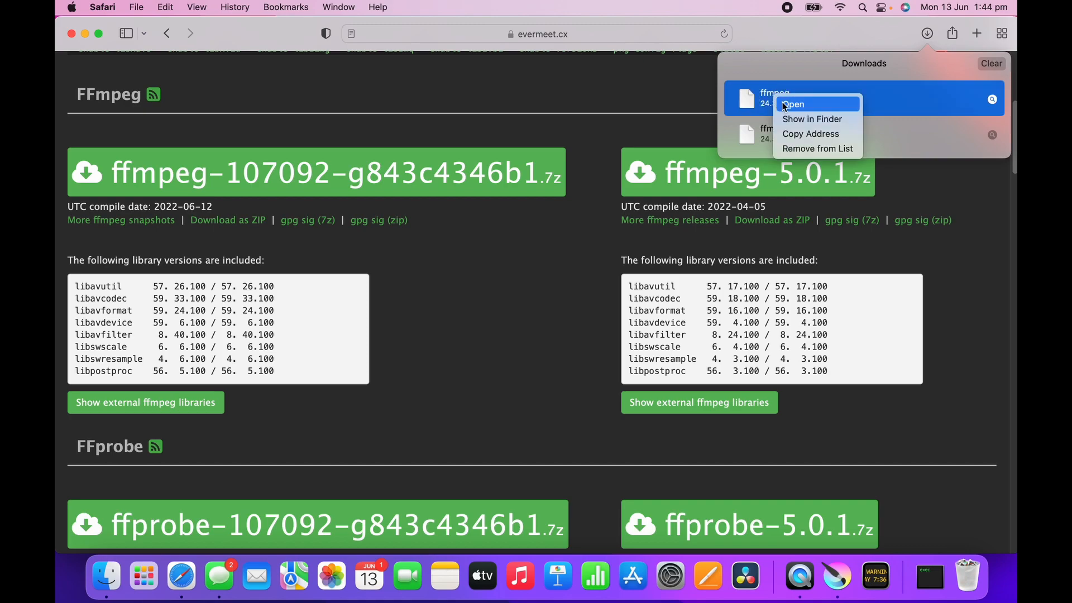
{"action": "mouse_move", "coordinate": [773, 96]}
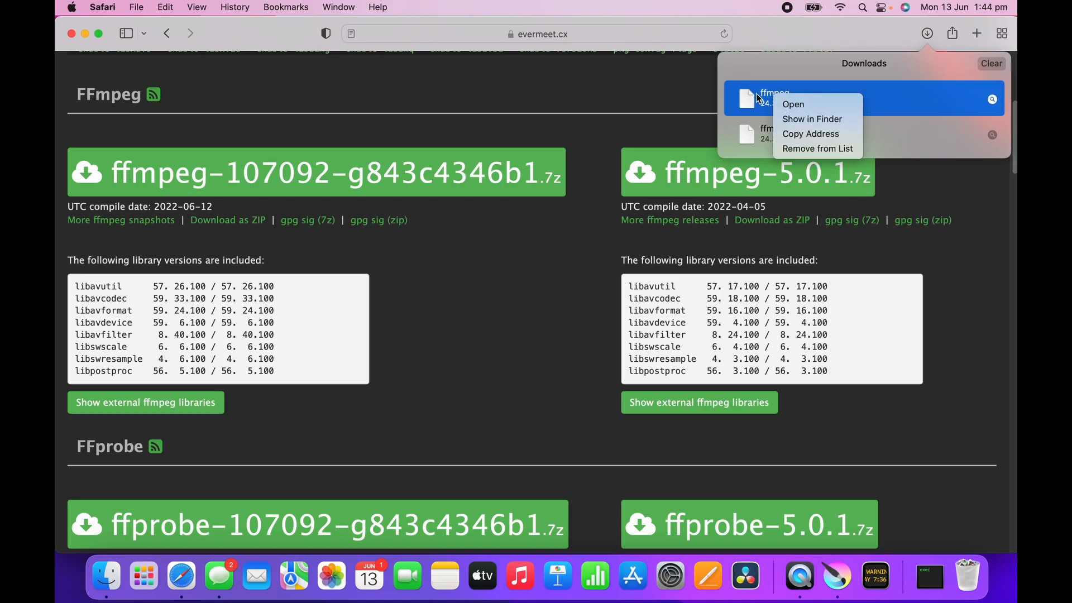
- Reveal the download in Finder, try launching ffprobe and dismiss the unidentified-developer warning
{"action": "left_click", "coordinate": [812, 119]}
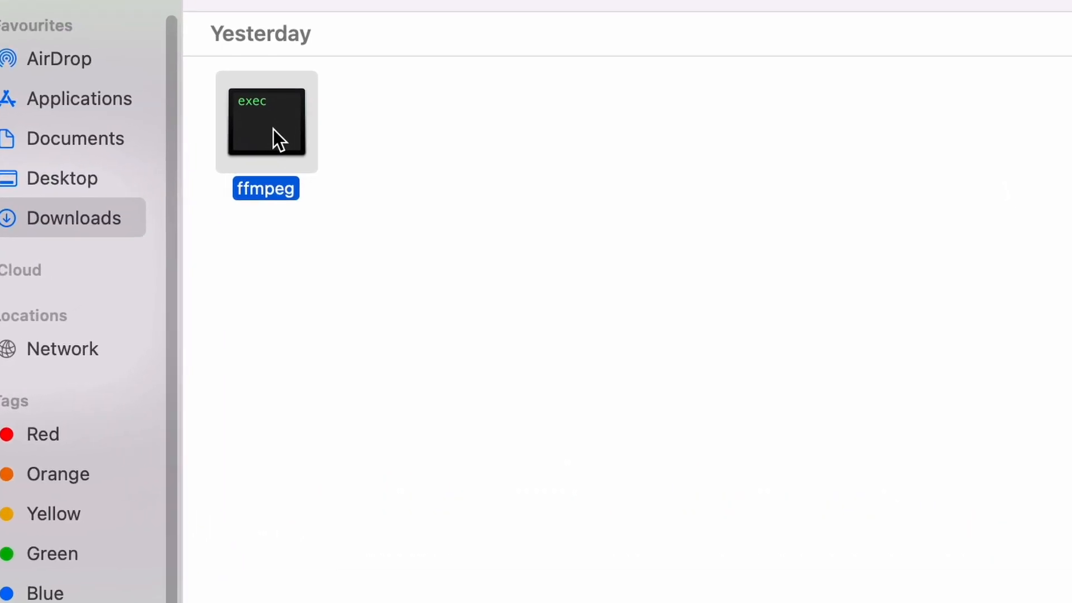
{"action": "double_click", "coordinate": [266, 122]}
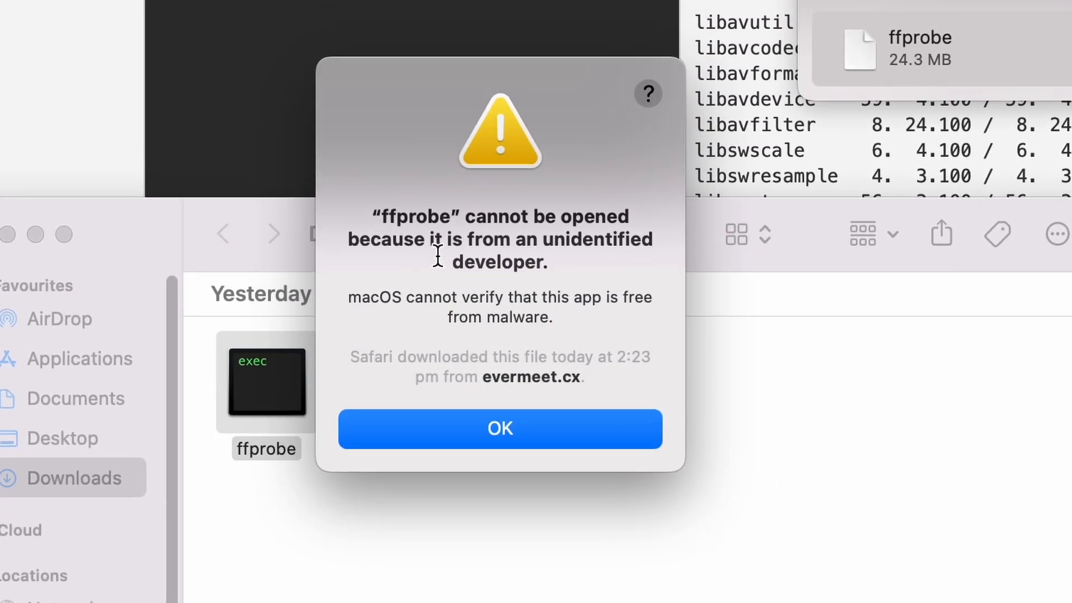
{"action": "mouse_move", "coordinate": [573, 583]}
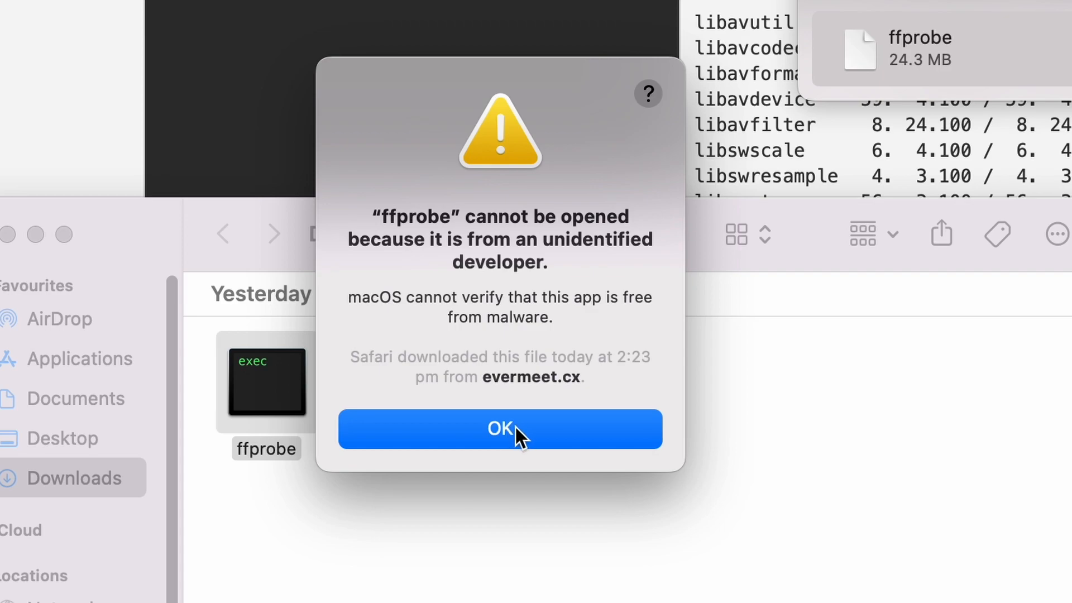
{"action": "left_click", "coordinate": [500, 429]}
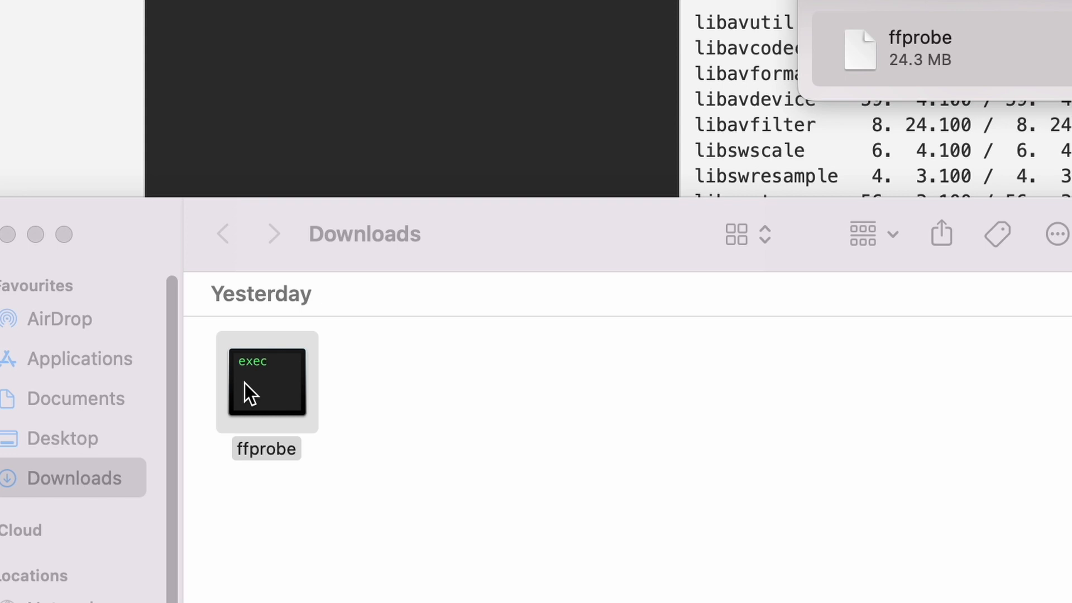
{"action": "mouse_move", "coordinate": [267, 393]}
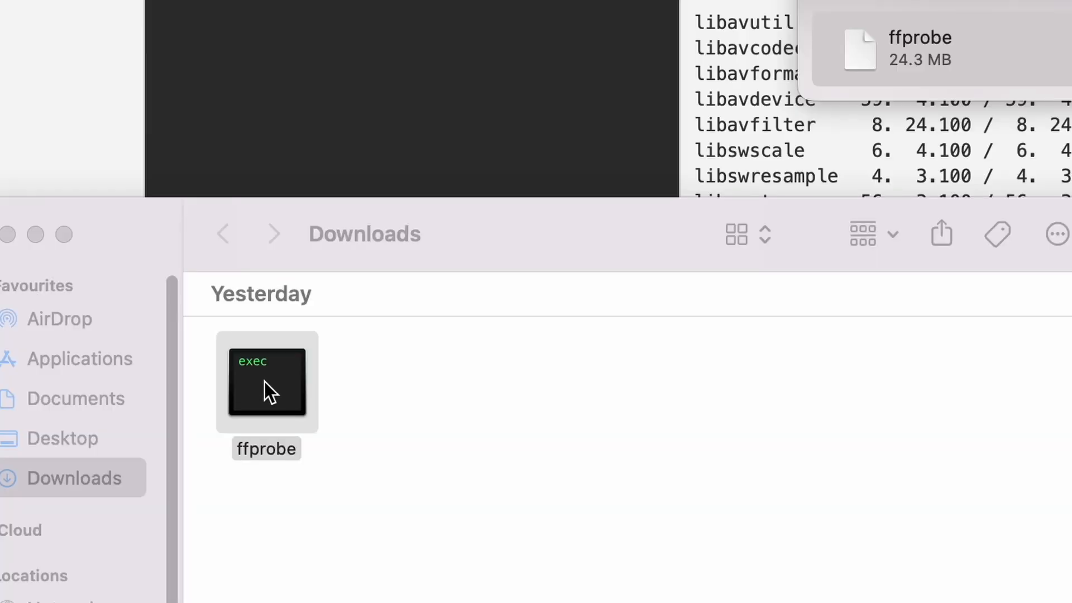
- Approve ffprobe via Finder's Open command, let it run once in Terminal, then close the session
{"action": "right_click", "coordinate": [266, 382]}
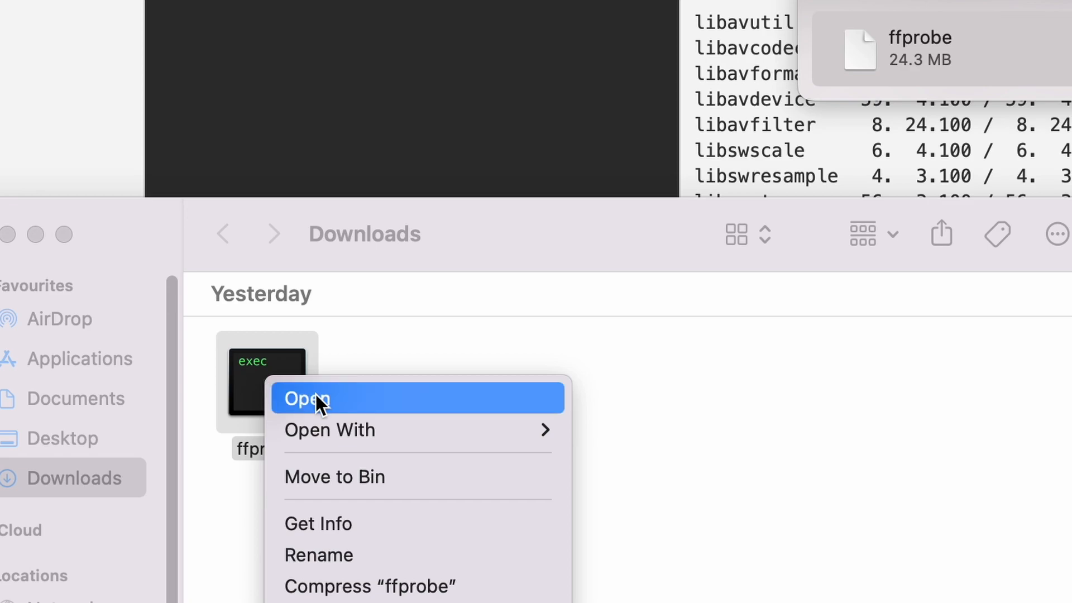
{"action": "left_click", "coordinate": [305, 397]}
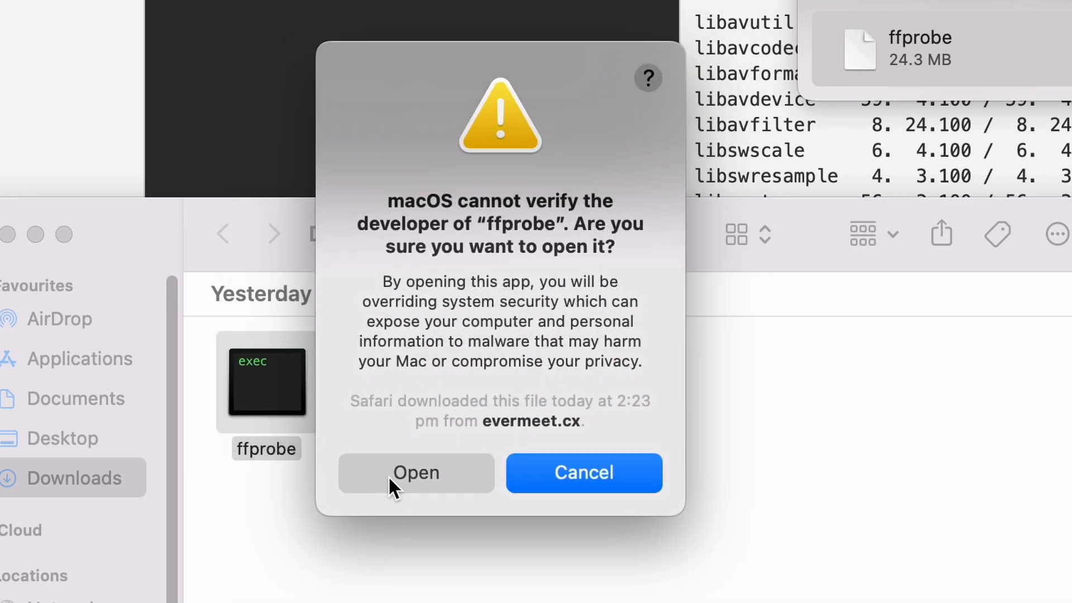
{"action": "left_click", "coordinate": [415, 472]}
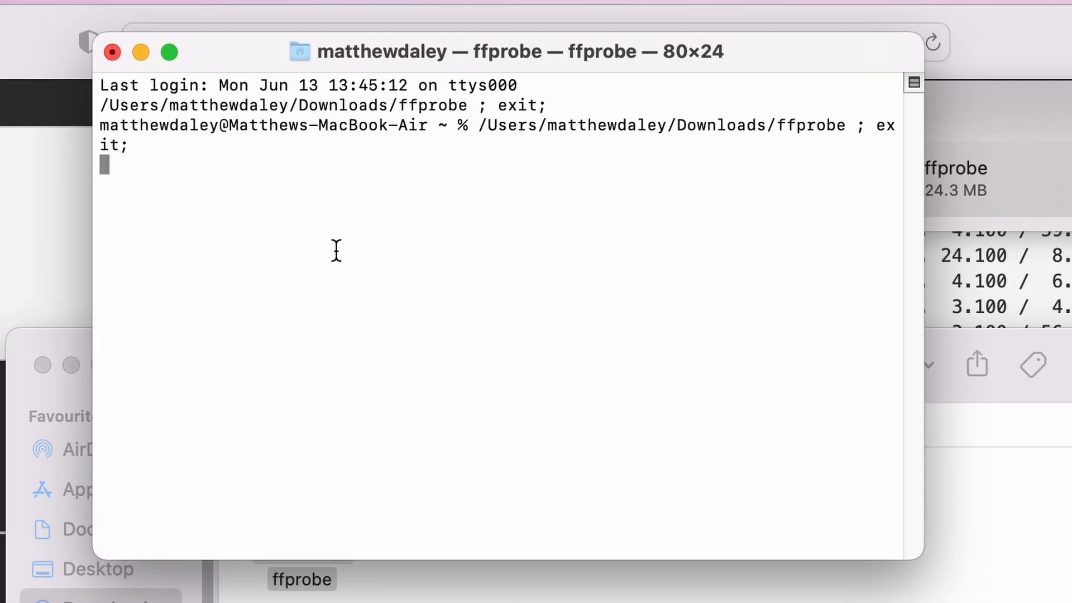
{"action": "mouse_move", "coordinate": [561, 382]}
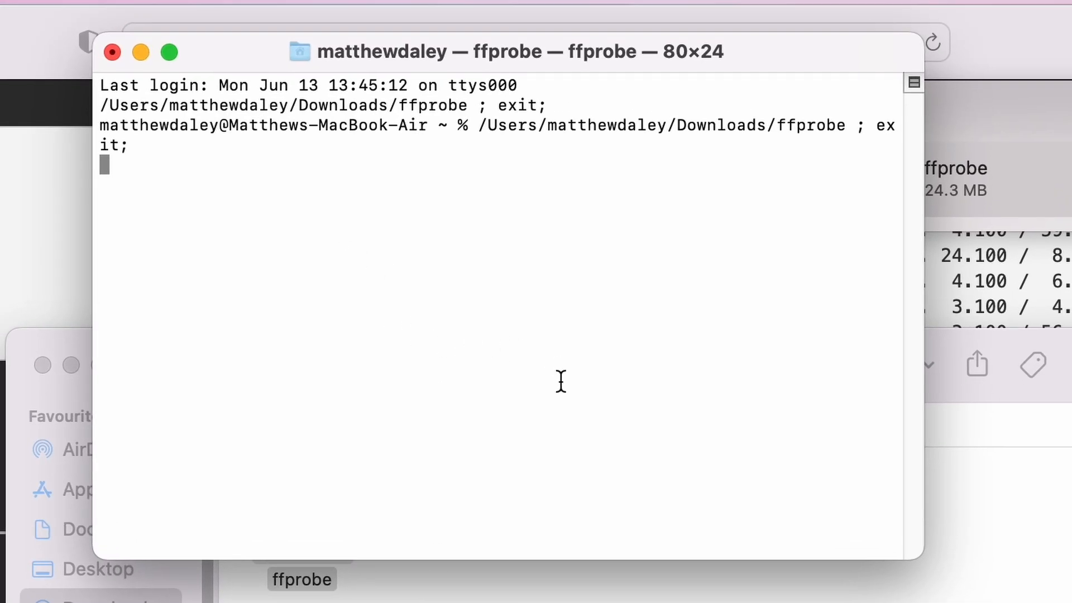
{"action": "key", "text": "Return"}
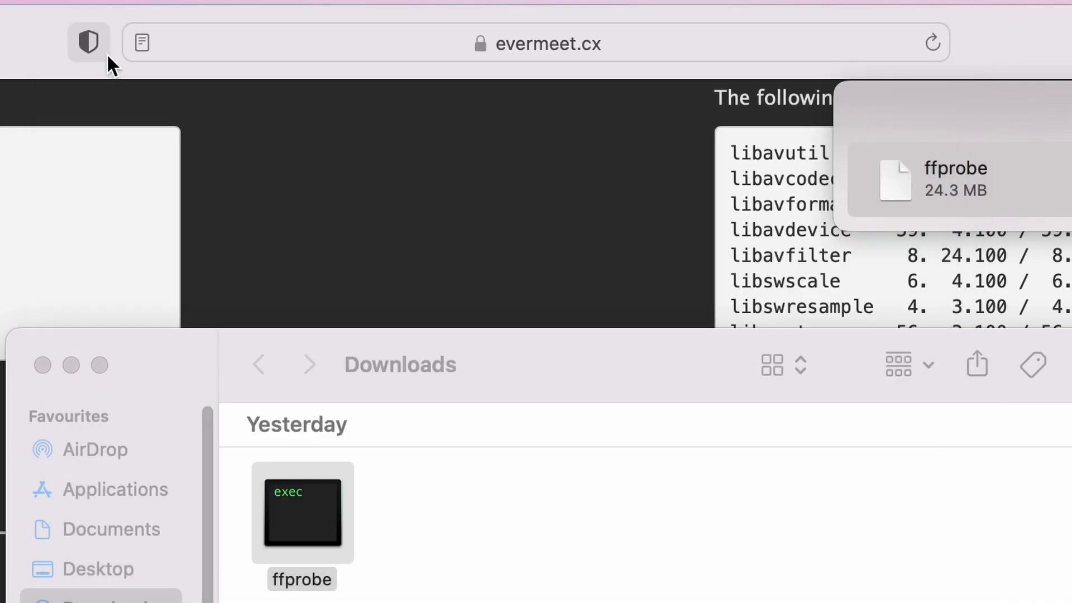
- Close the Downloads window and return to Krita's Render Animation settings, dismissing the FFmpeg warning
{"action": "left_click", "coordinate": [581, 566]}
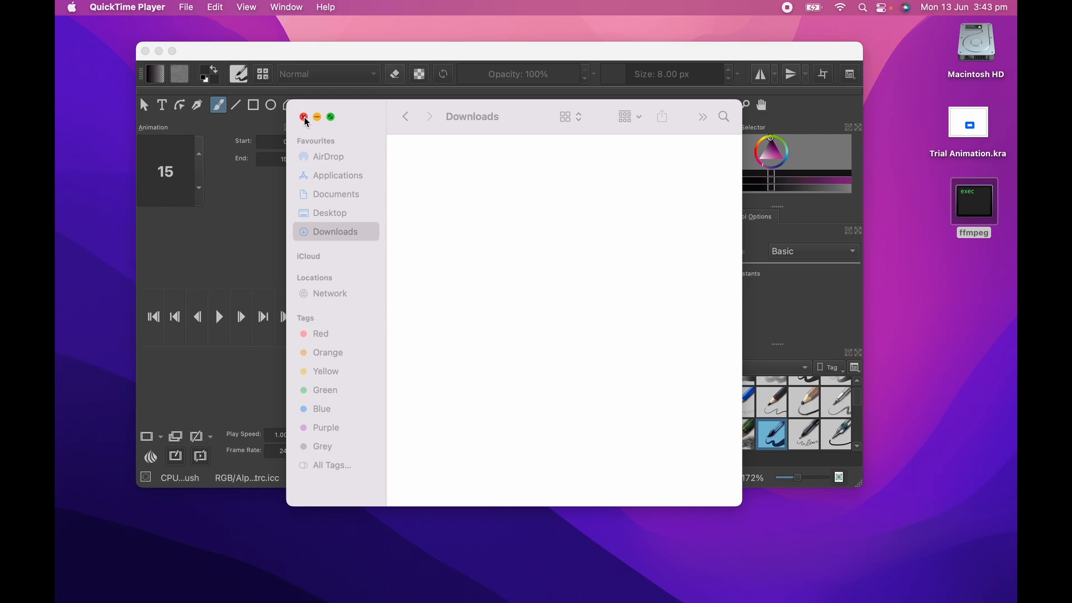
{"action": "left_click", "coordinate": [303, 117]}
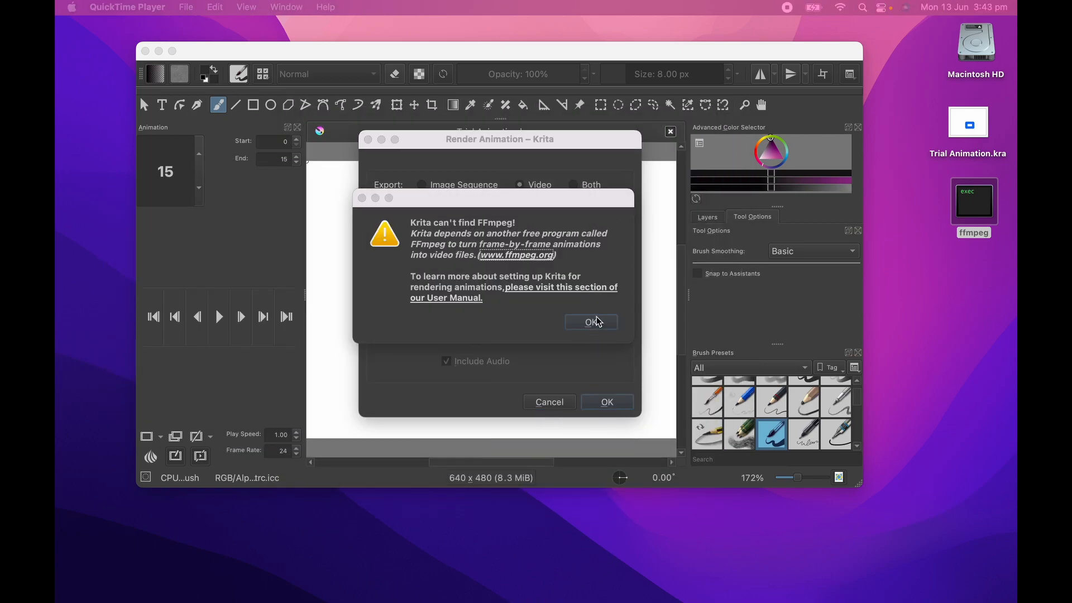
{"action": "left_click", "coordinate": [590, 322]}
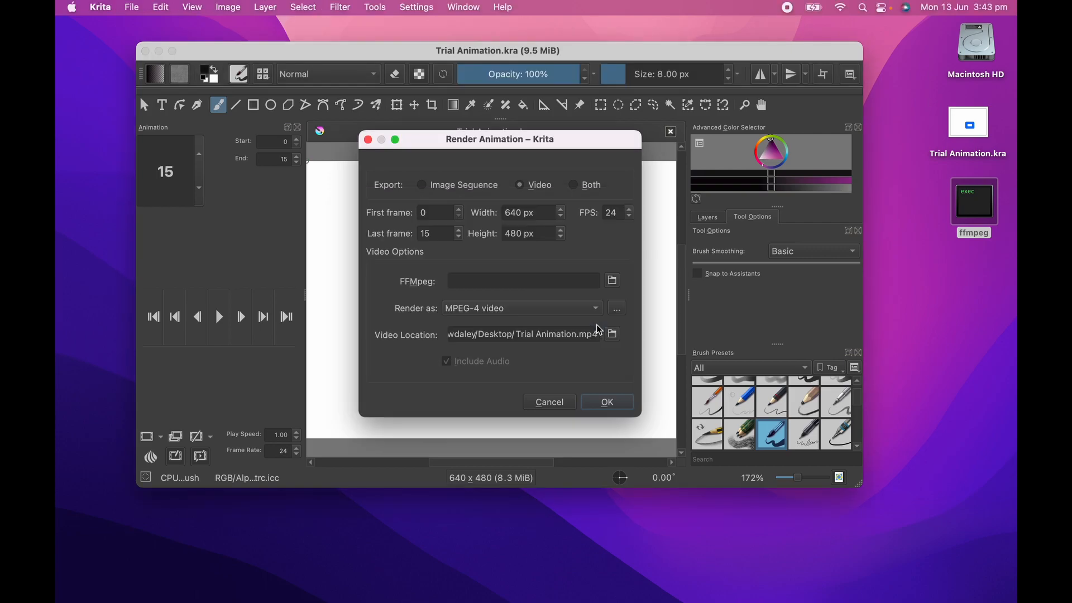
{"action": "mouse_move", "coordinate": [614, 281]}
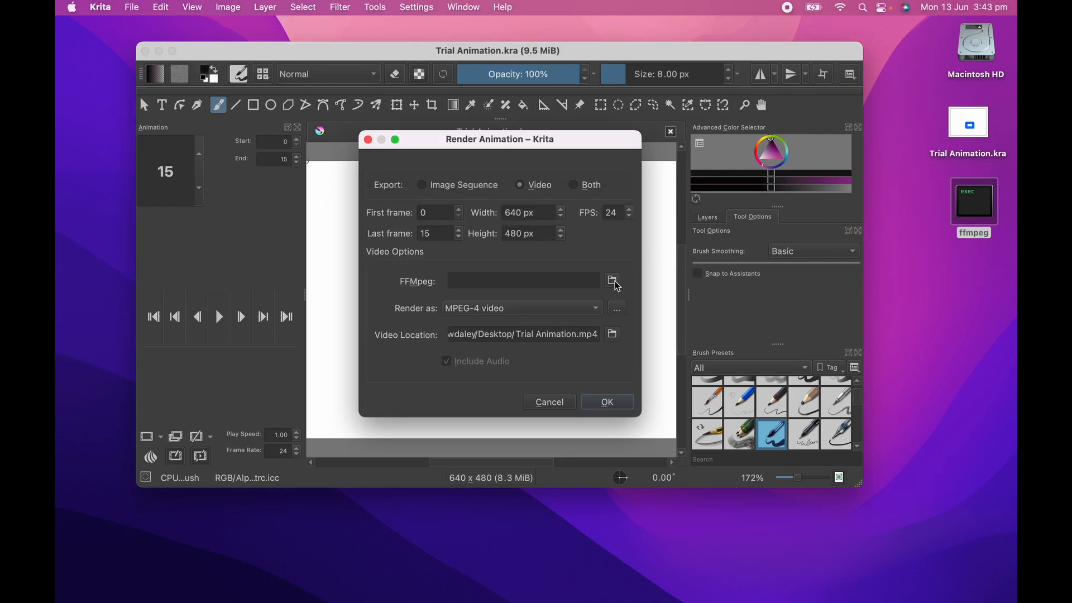
- Point Krita's FFmpeg field to the Desktop ffmpeg executable and start rendering Trial Animation.mp4
{"action": "left_click", "coordinate": [613, 281]}
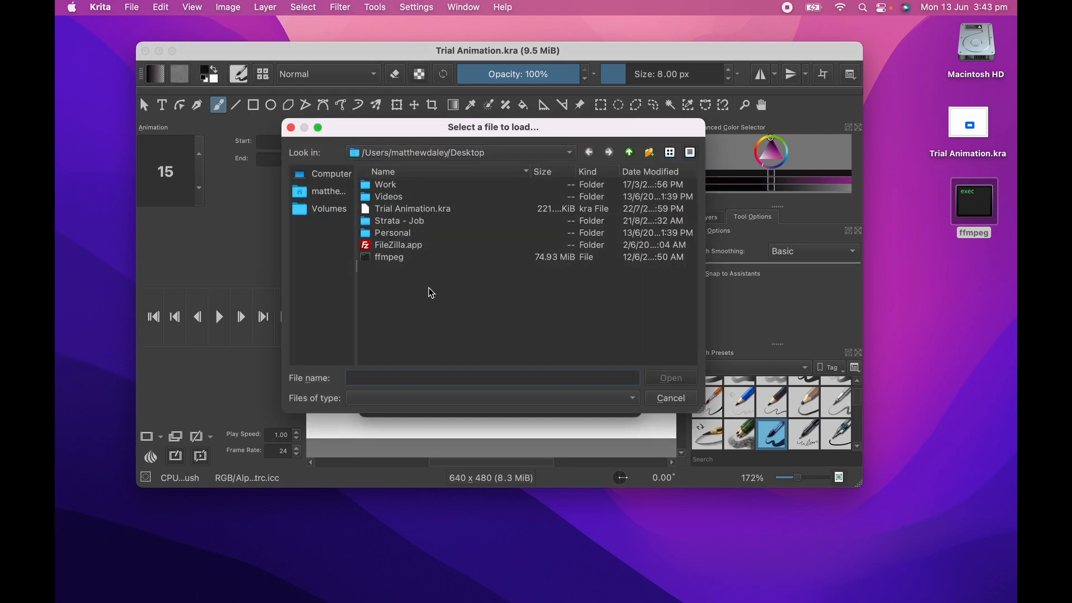
{"action": "mouse_move", "coordinate": [393, 261]}
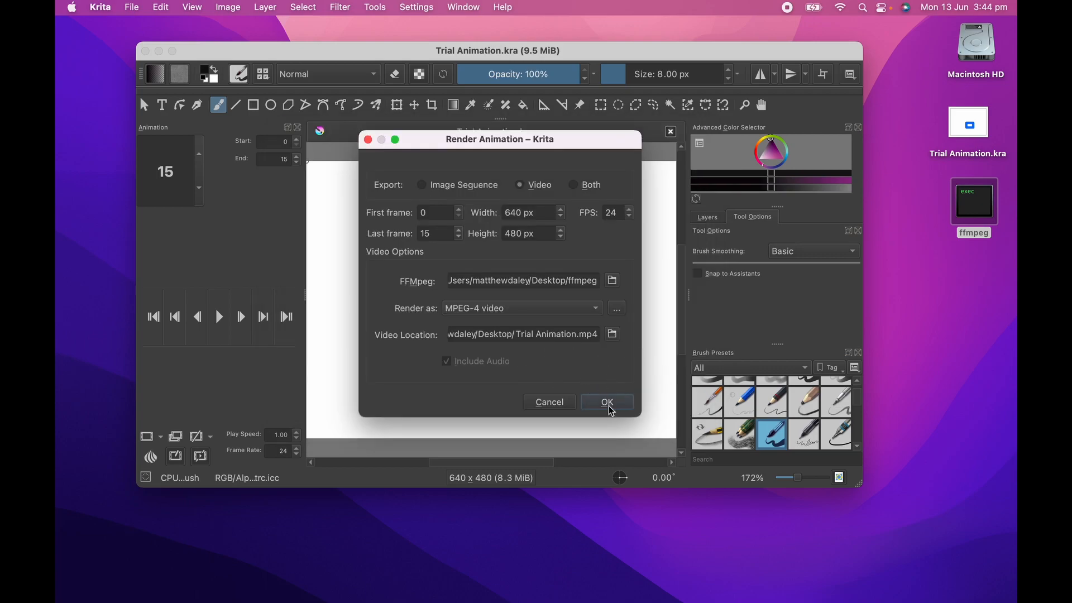
{"action": "left_click", "coordinate": [605, 402]}
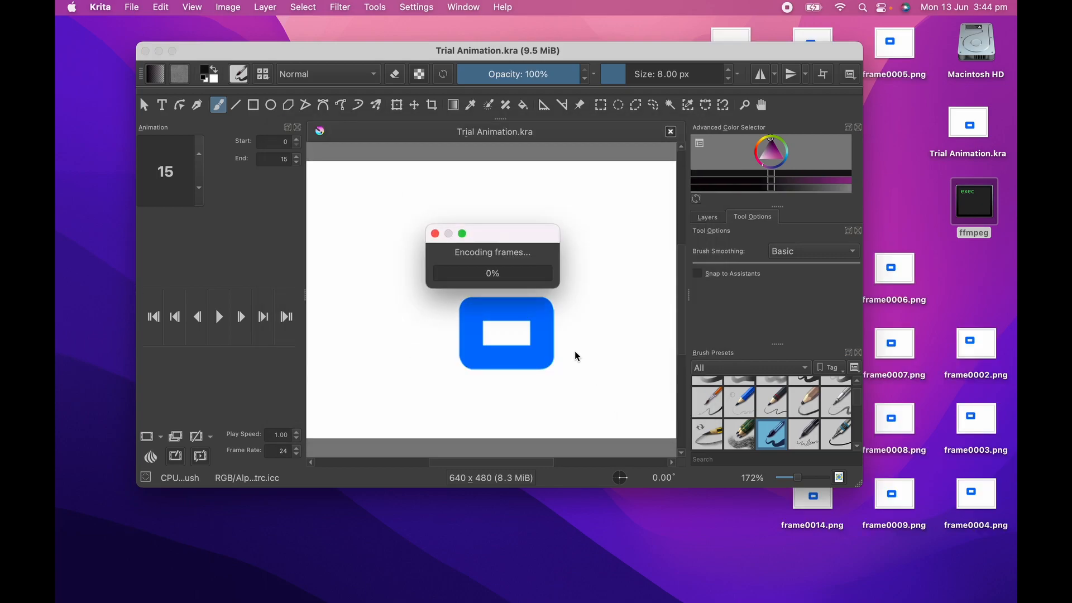
{"action": "mouse_move", "coordinate": [549, 329]}
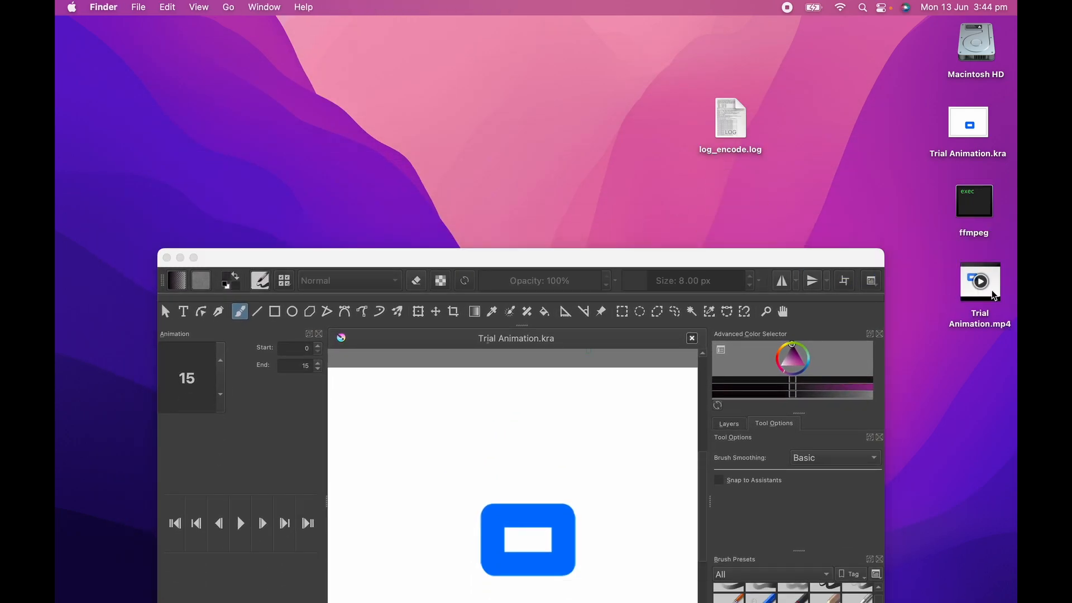
- Play Trial Animation.mp4 from the desktop in QuickTime Player through to 00:01
{"action": "double_click", "coordinate": [979, 281]}
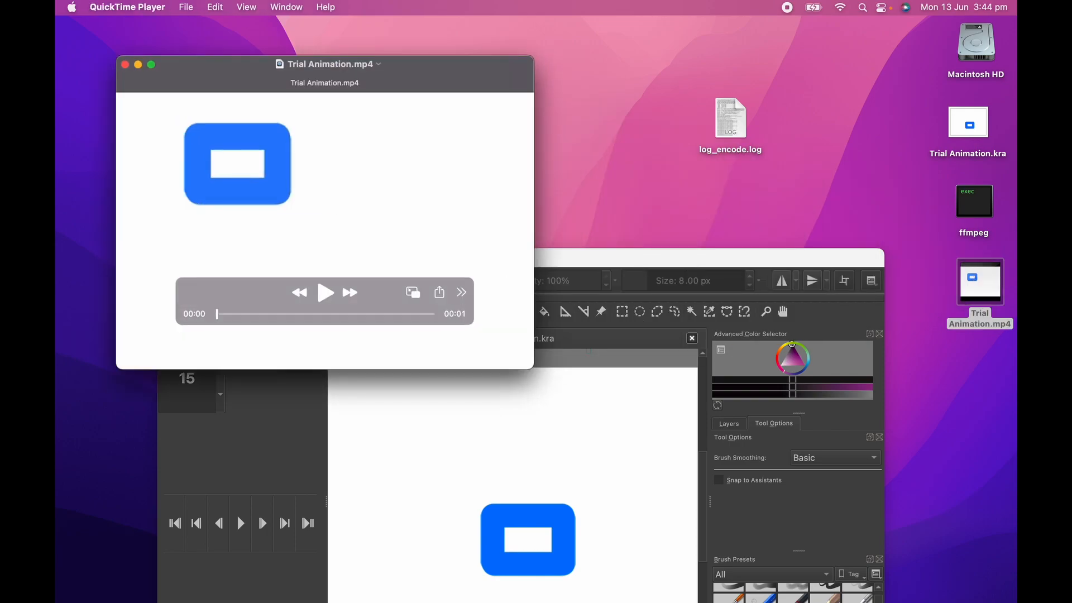
{"action": "left_click", "coordinate": [326, 293]}
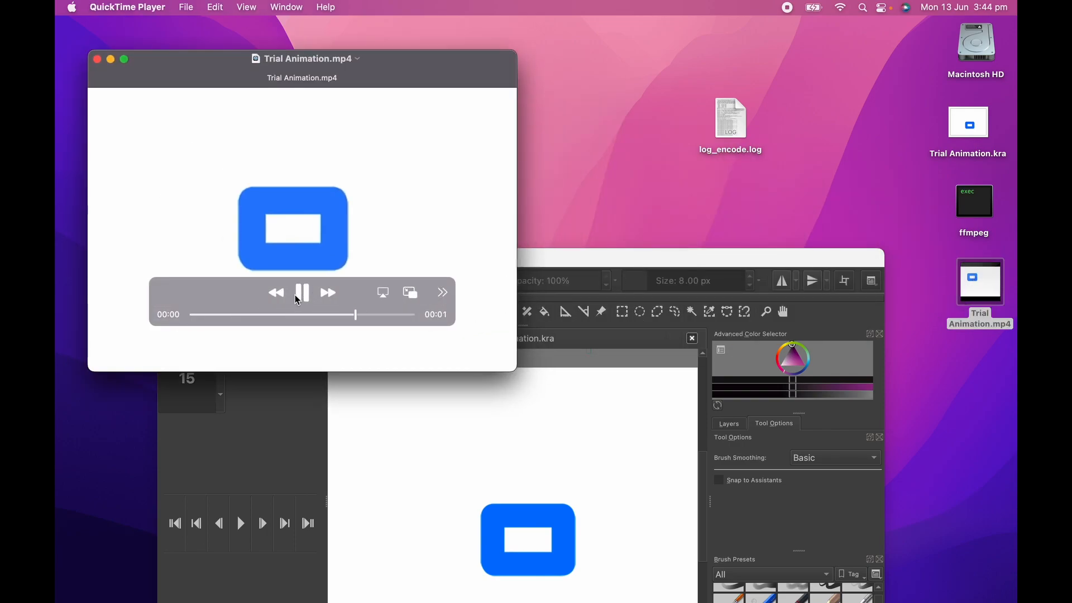
{"action": "left_click", "coordinate": [302, 291]}
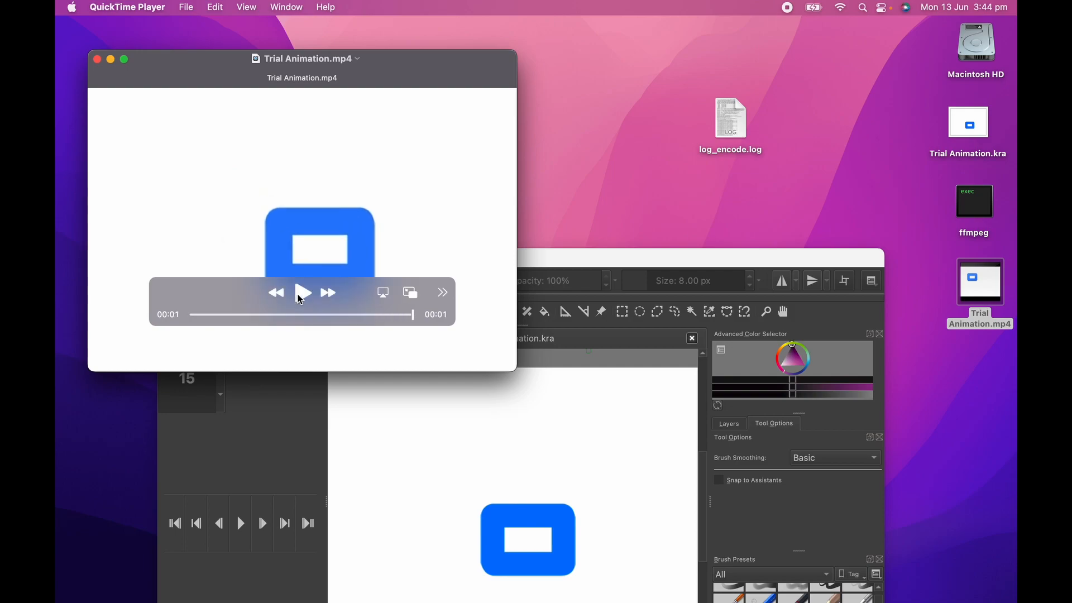